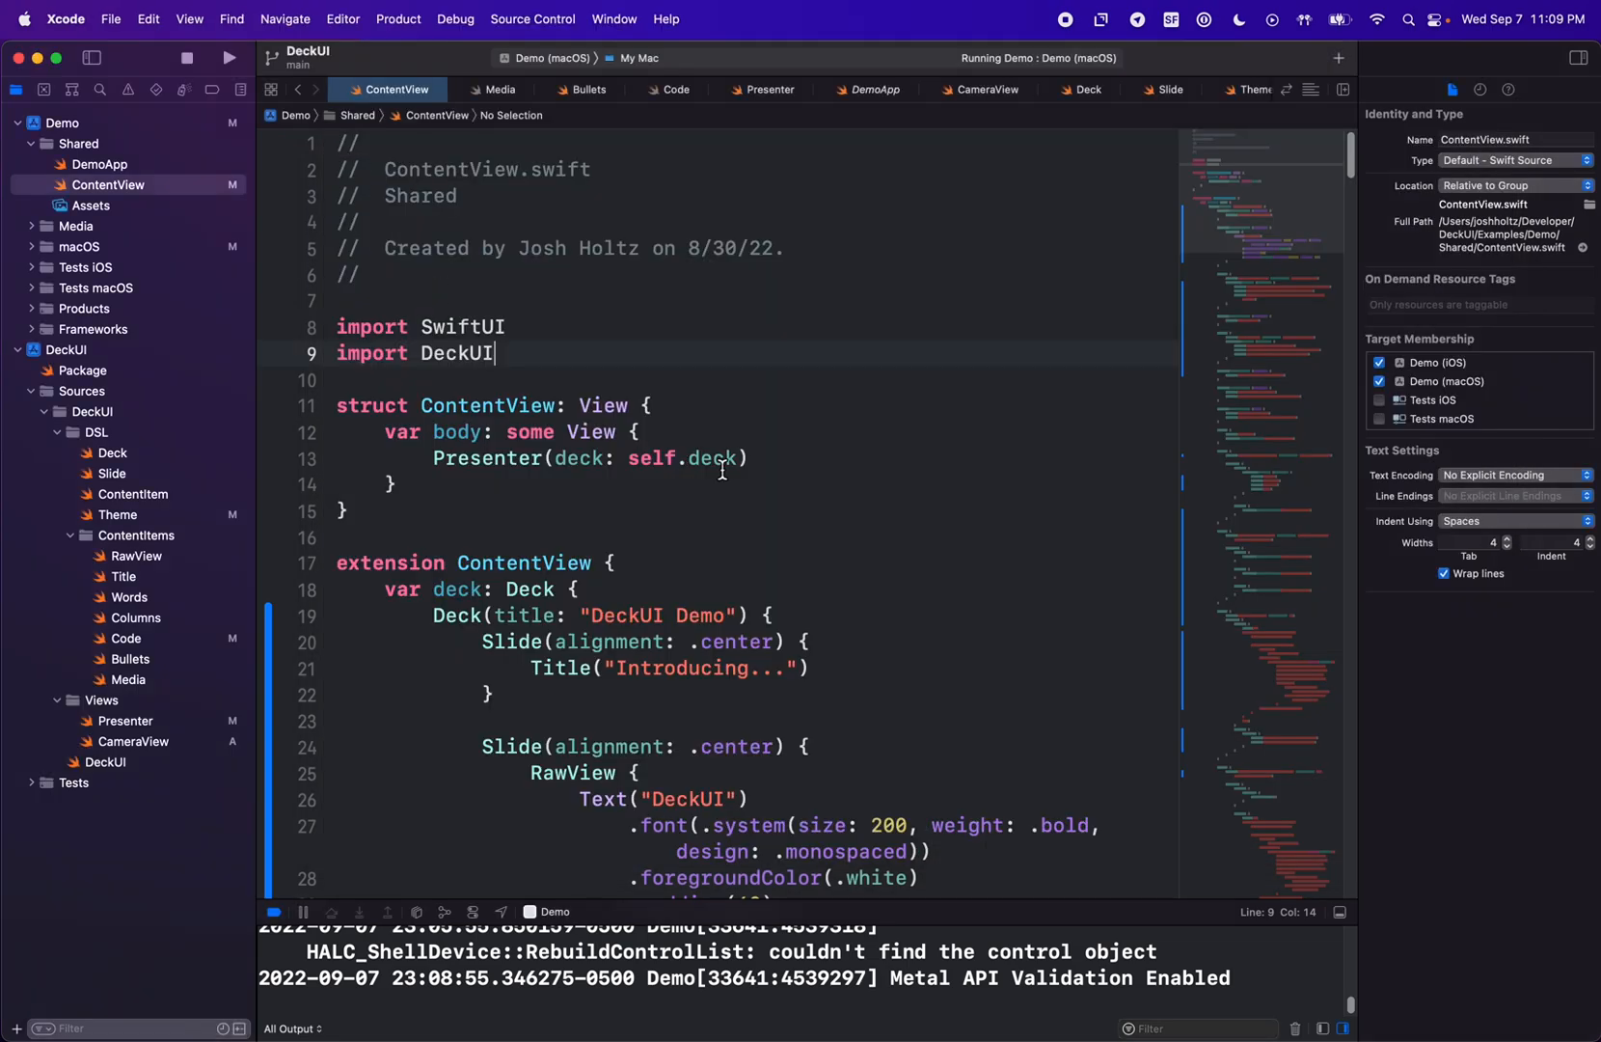
Add ', showCamera: true' to the Presenter(deck:) call in ContentView.swift.
{"action": "type", "text": ", showCamera: true"}
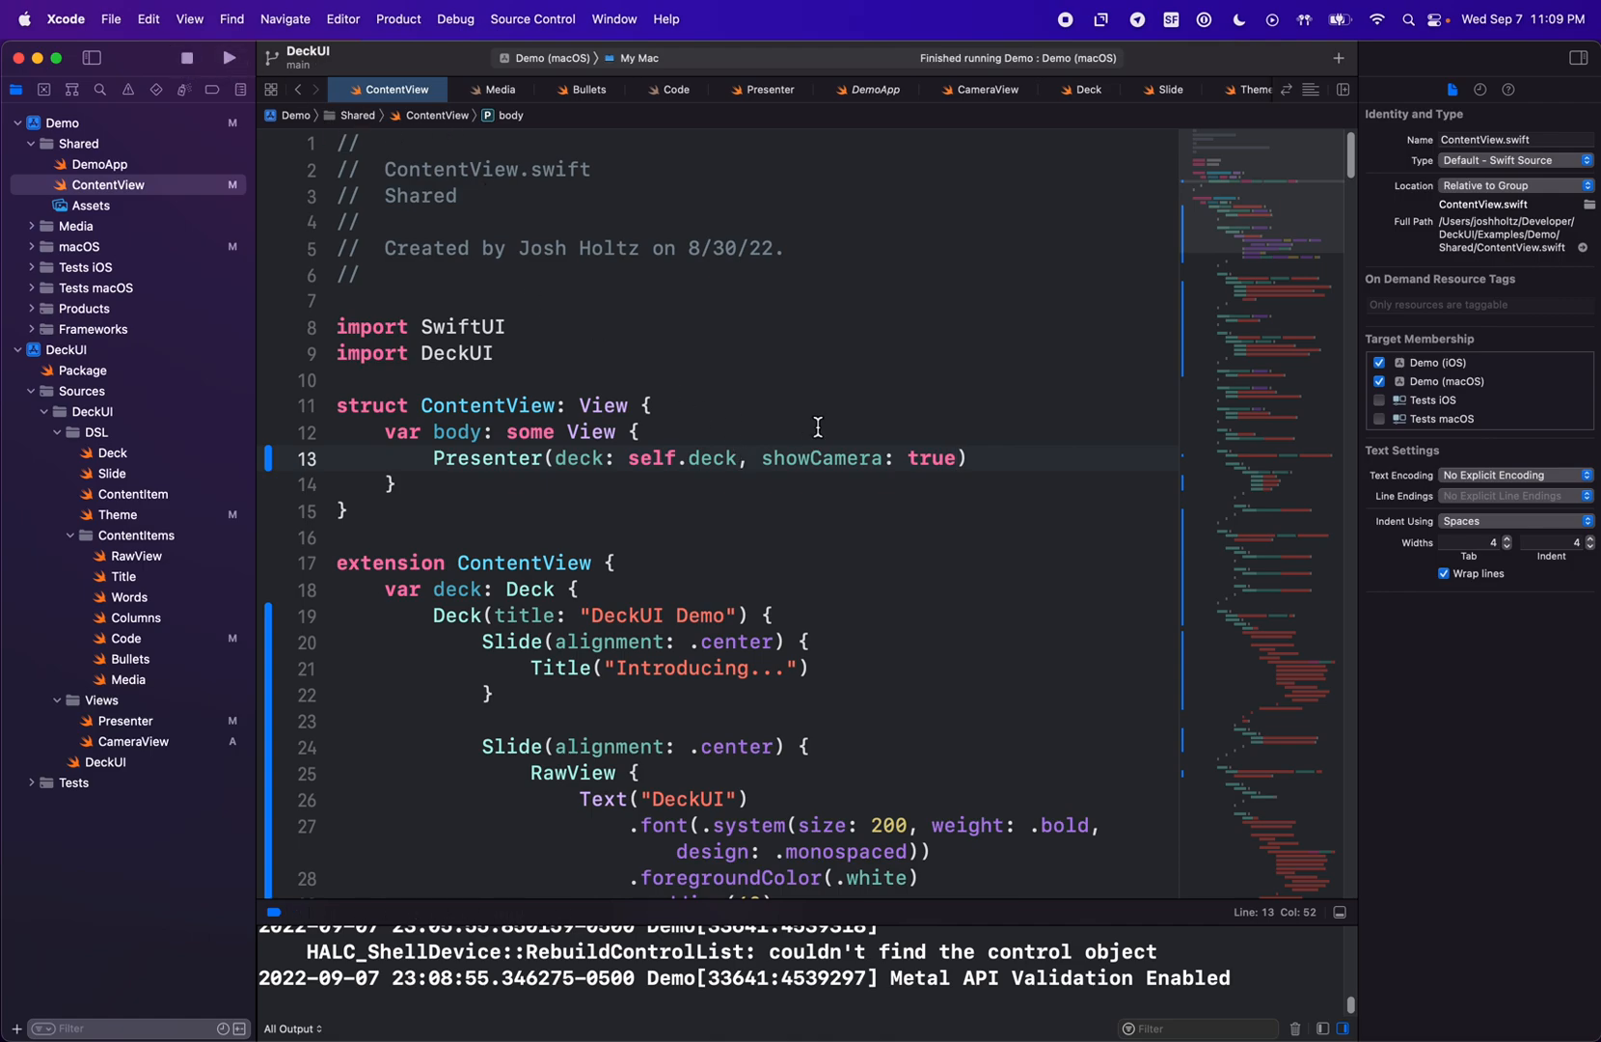
{"action": "left_click", "coordinate": [229, 57]}
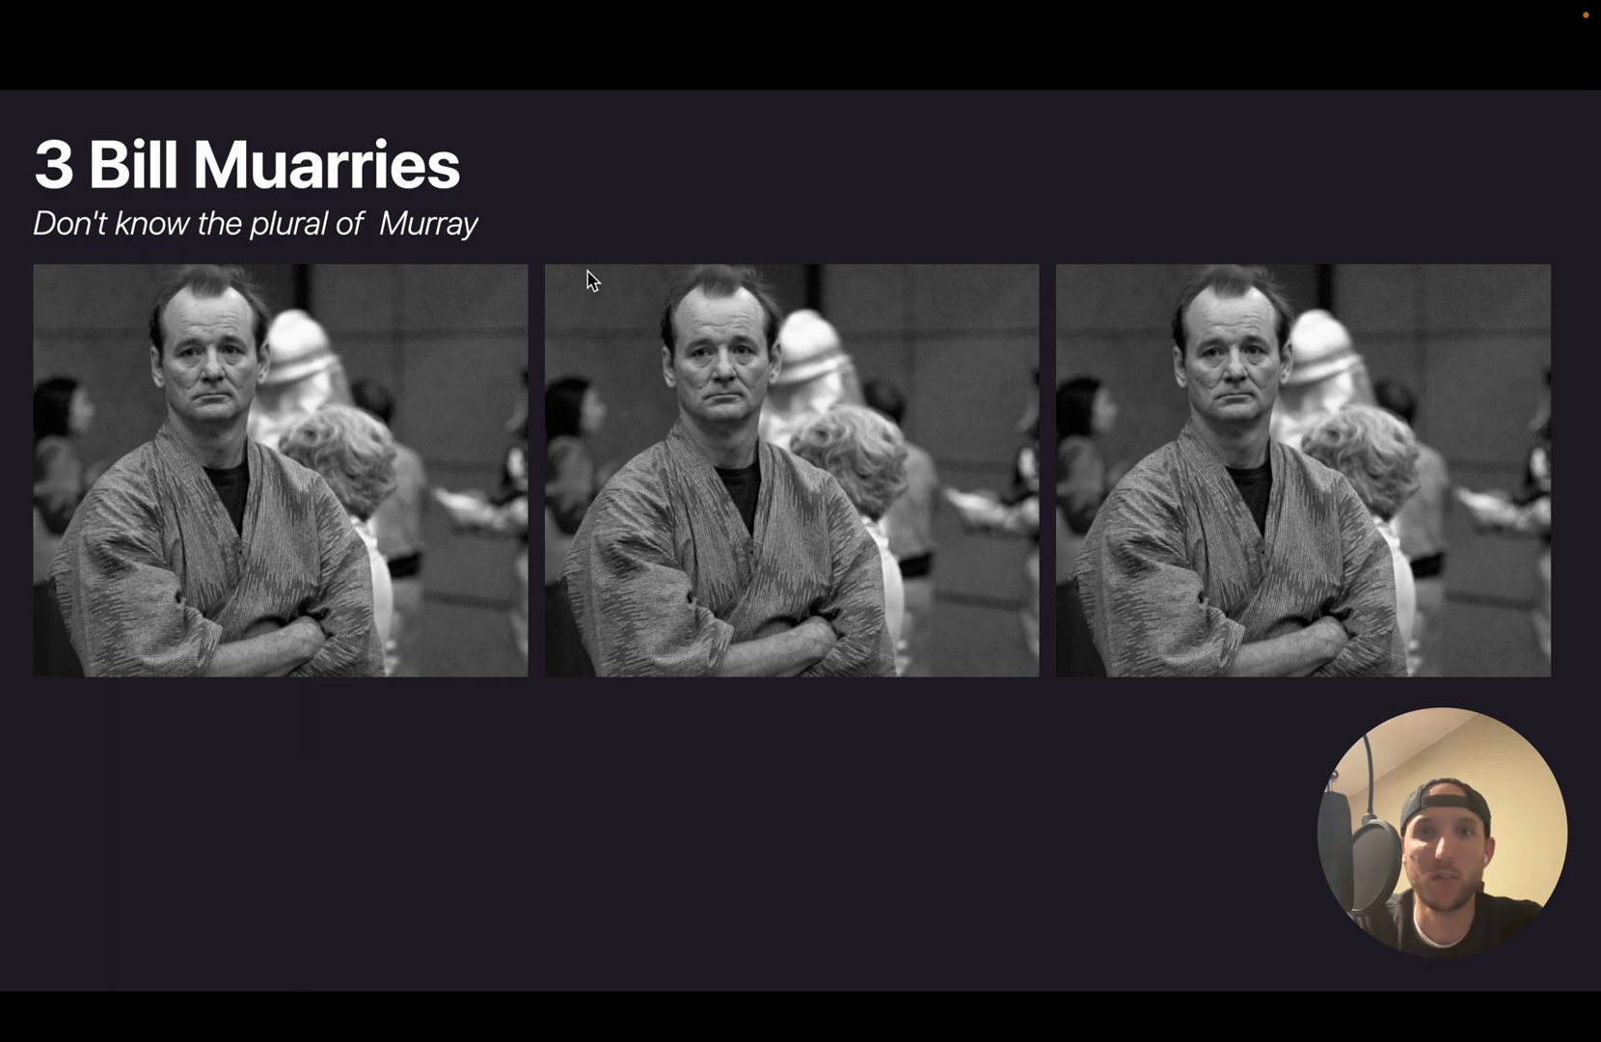
Advance to Code Blocks and step the highlight through the Button, label, Text, stroke and count lines.
{"action": "key", "text": "right"}
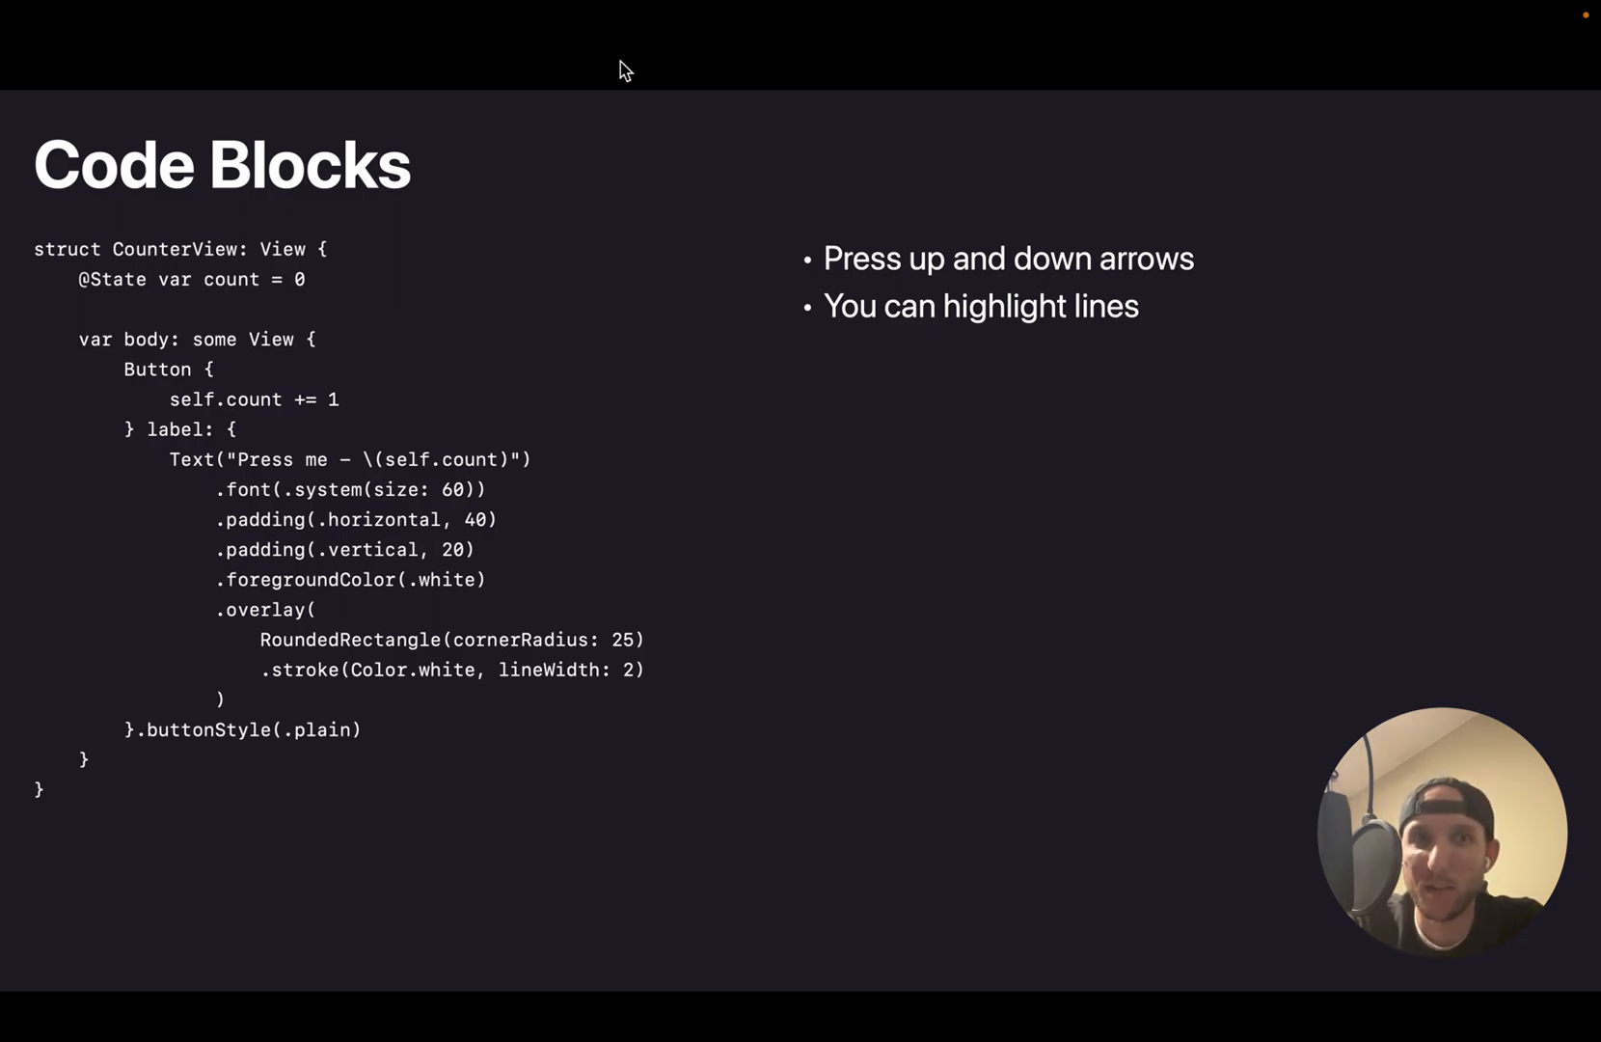
{"action": "key", "text": "down"}
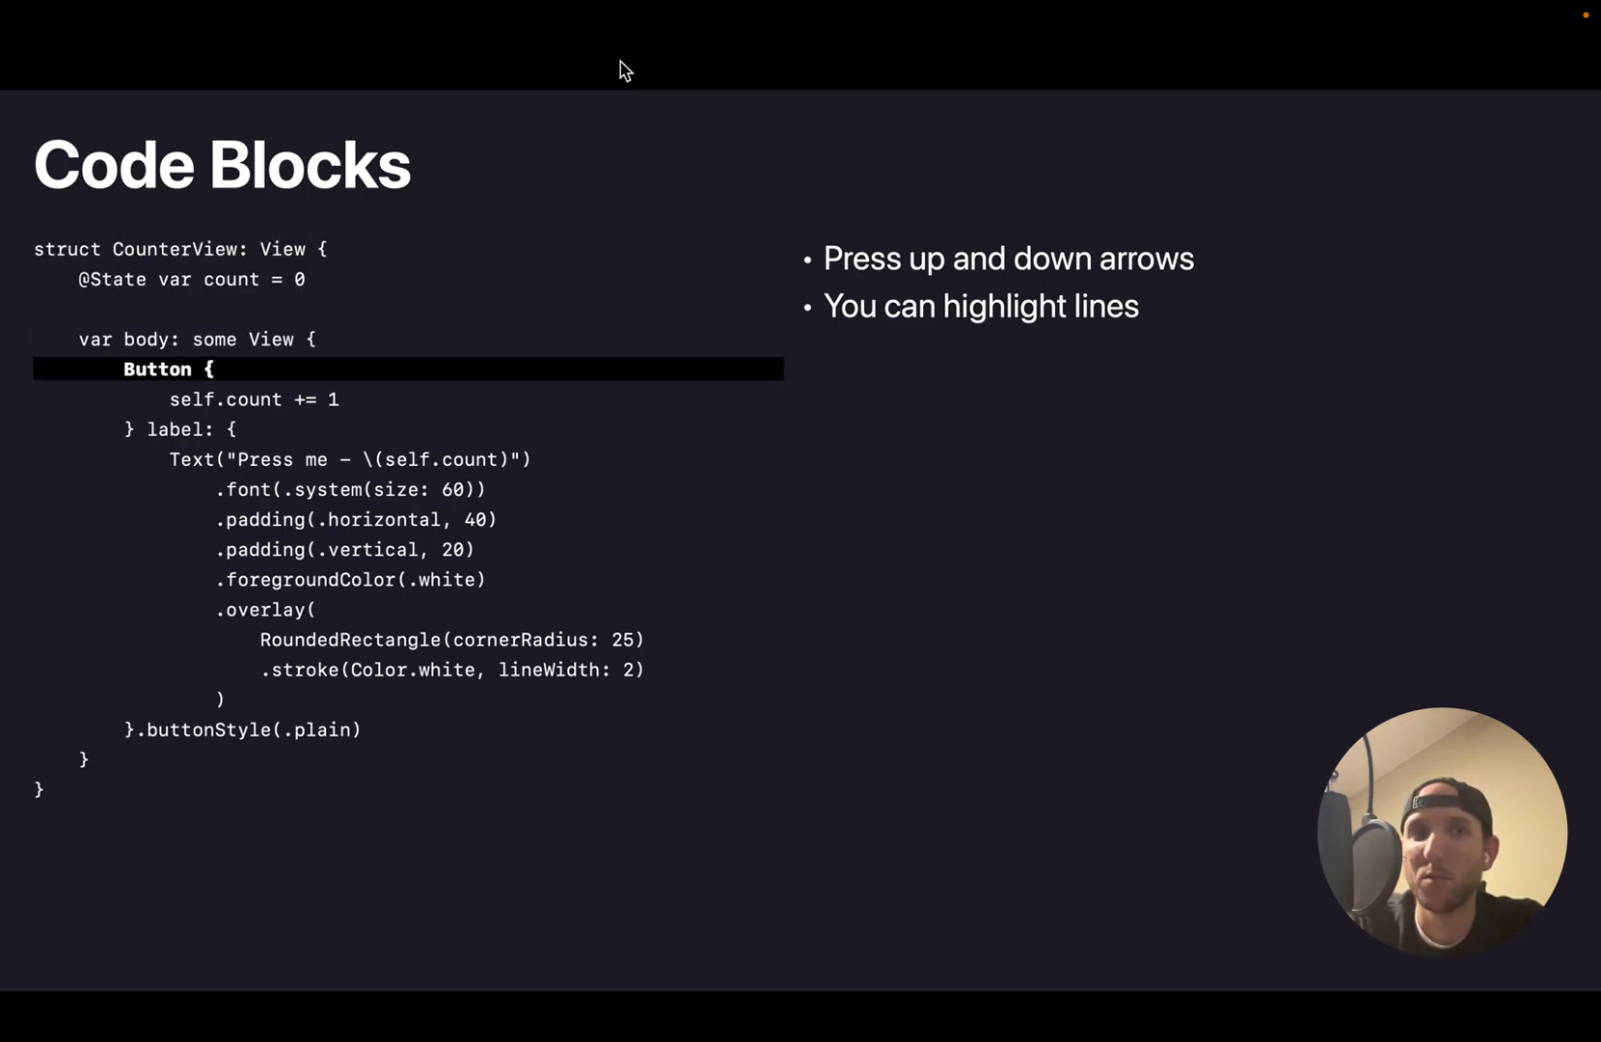
{"action": "key", "text": "down"}
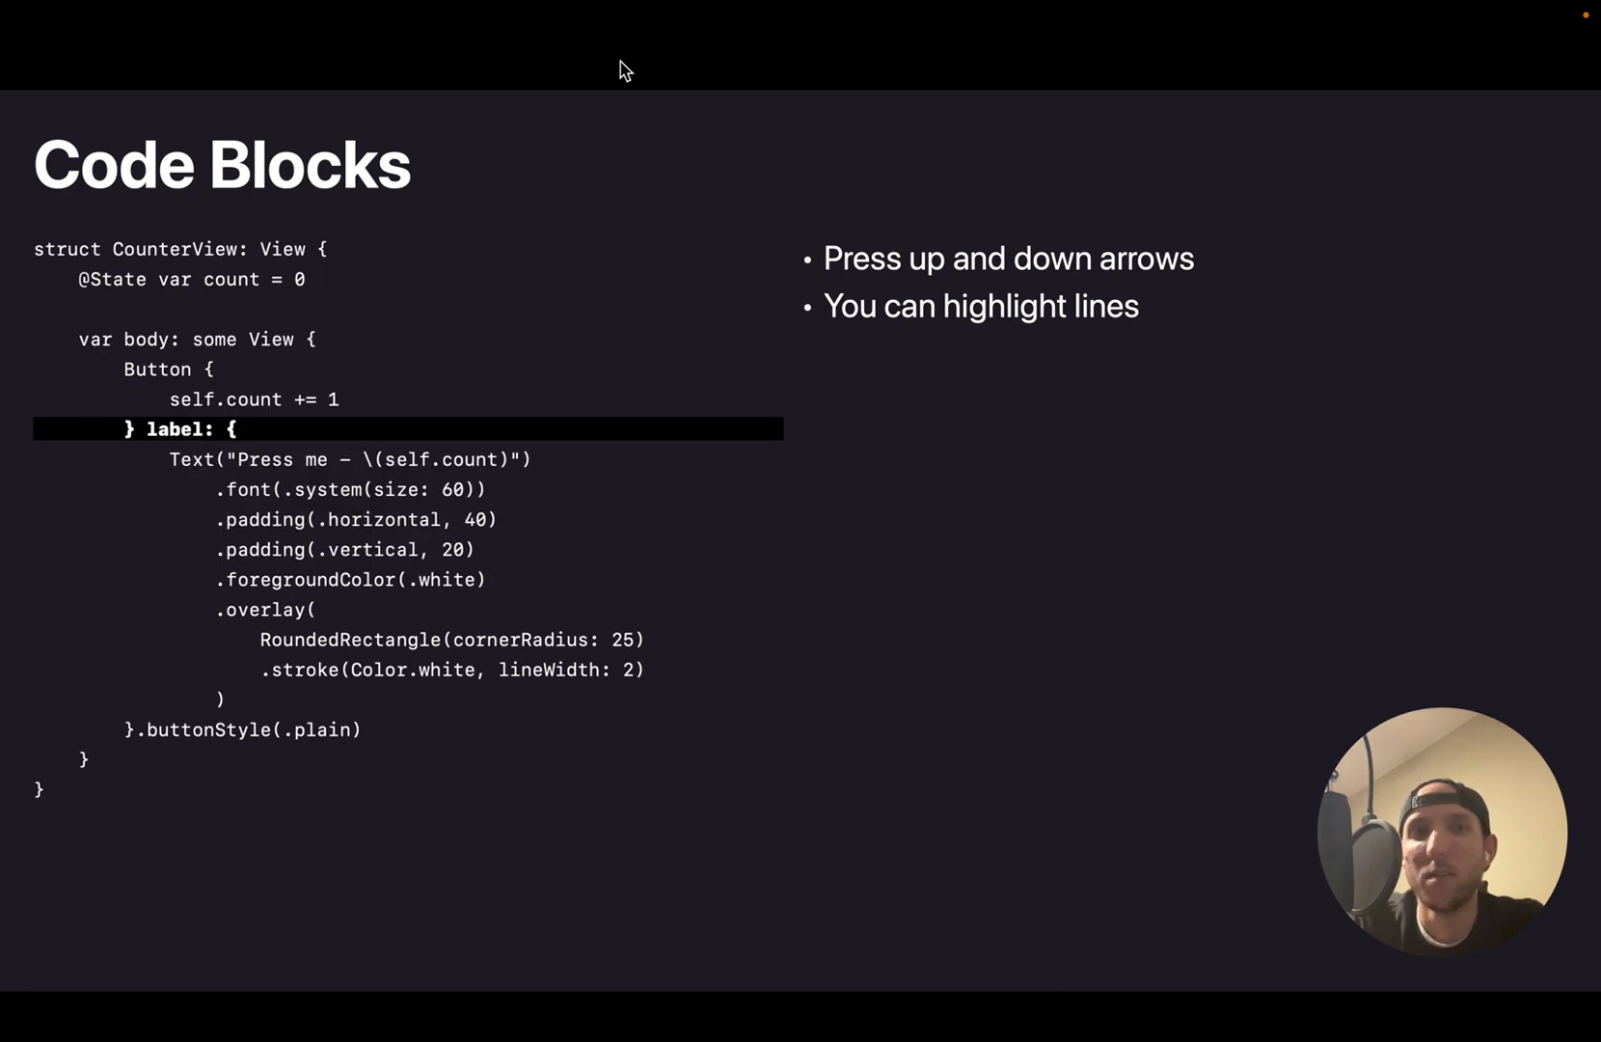
{"action": "key", "text": "up"}
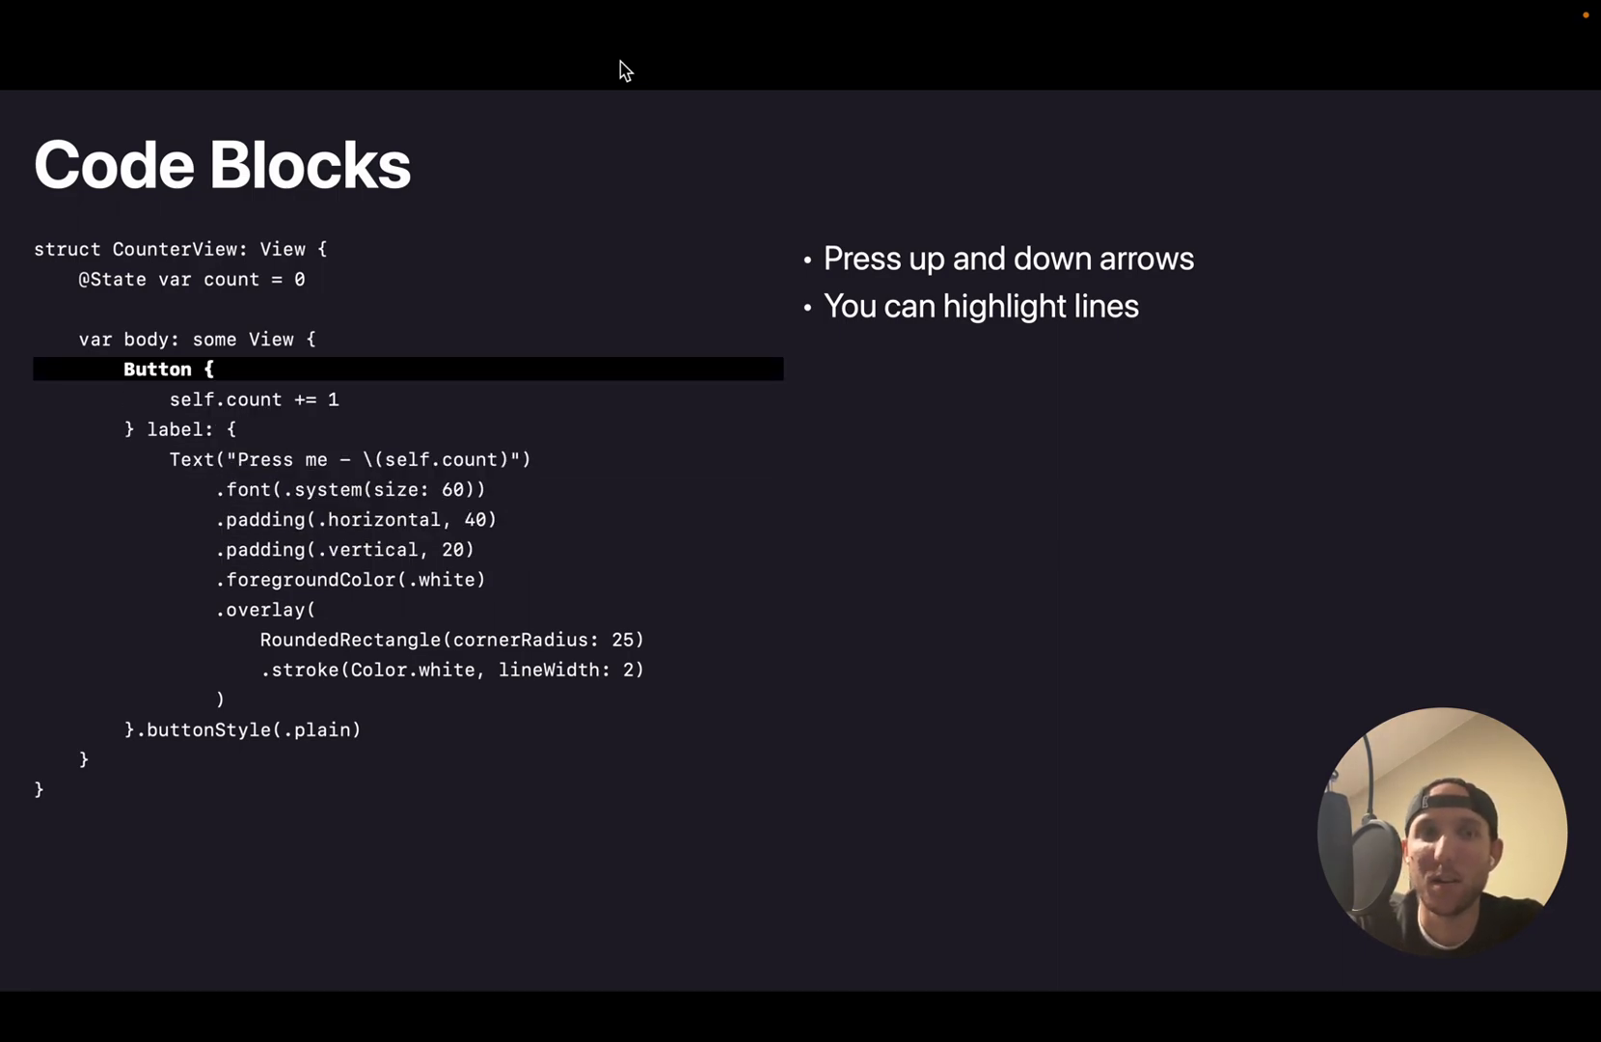
{"action": "key", "text": "Down"}
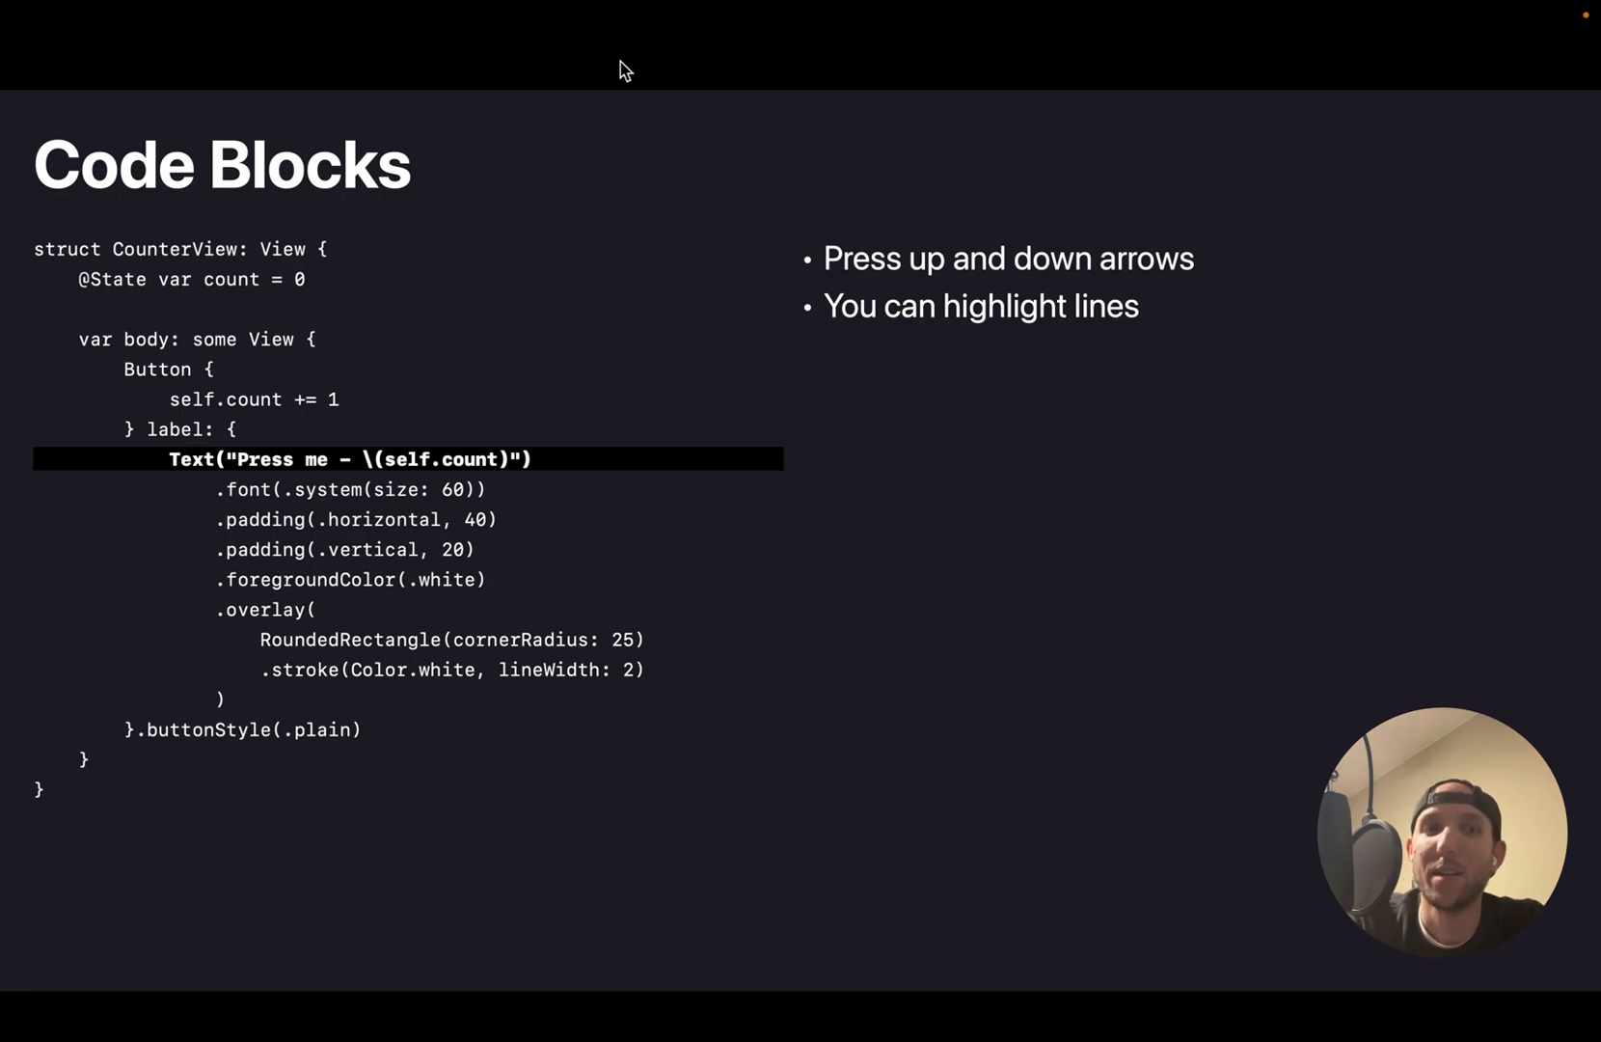
{"action": "key", "text": "down"}
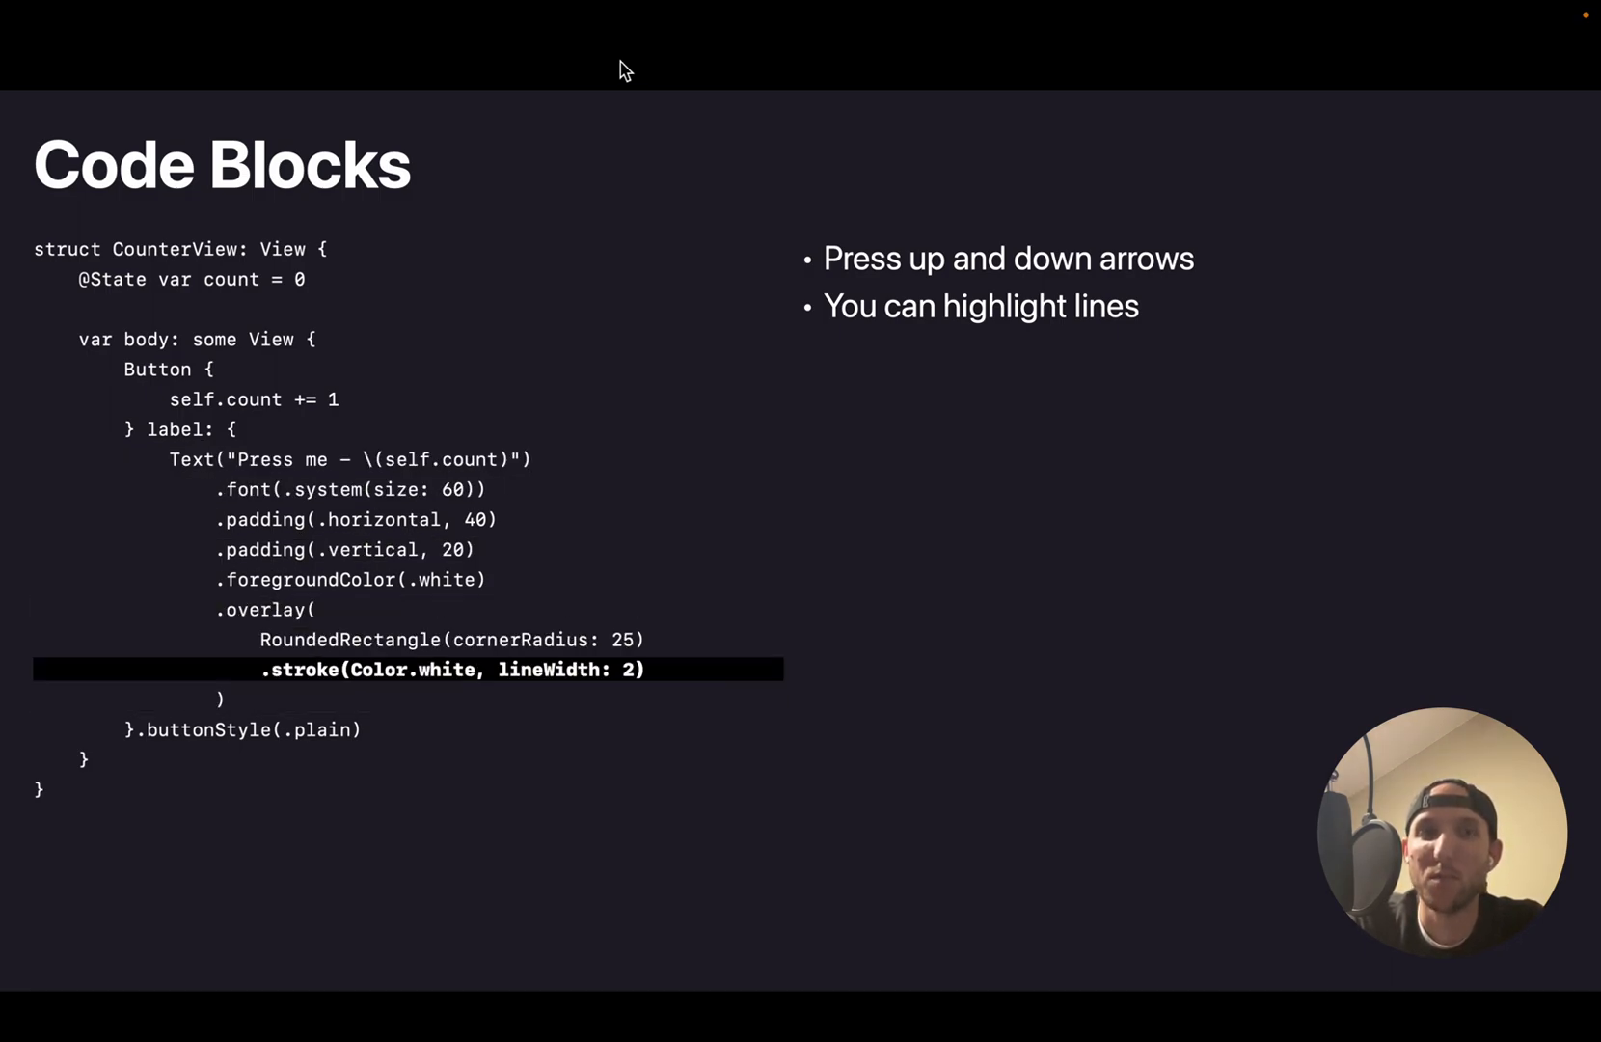
{"action": "key", "text": "up"}
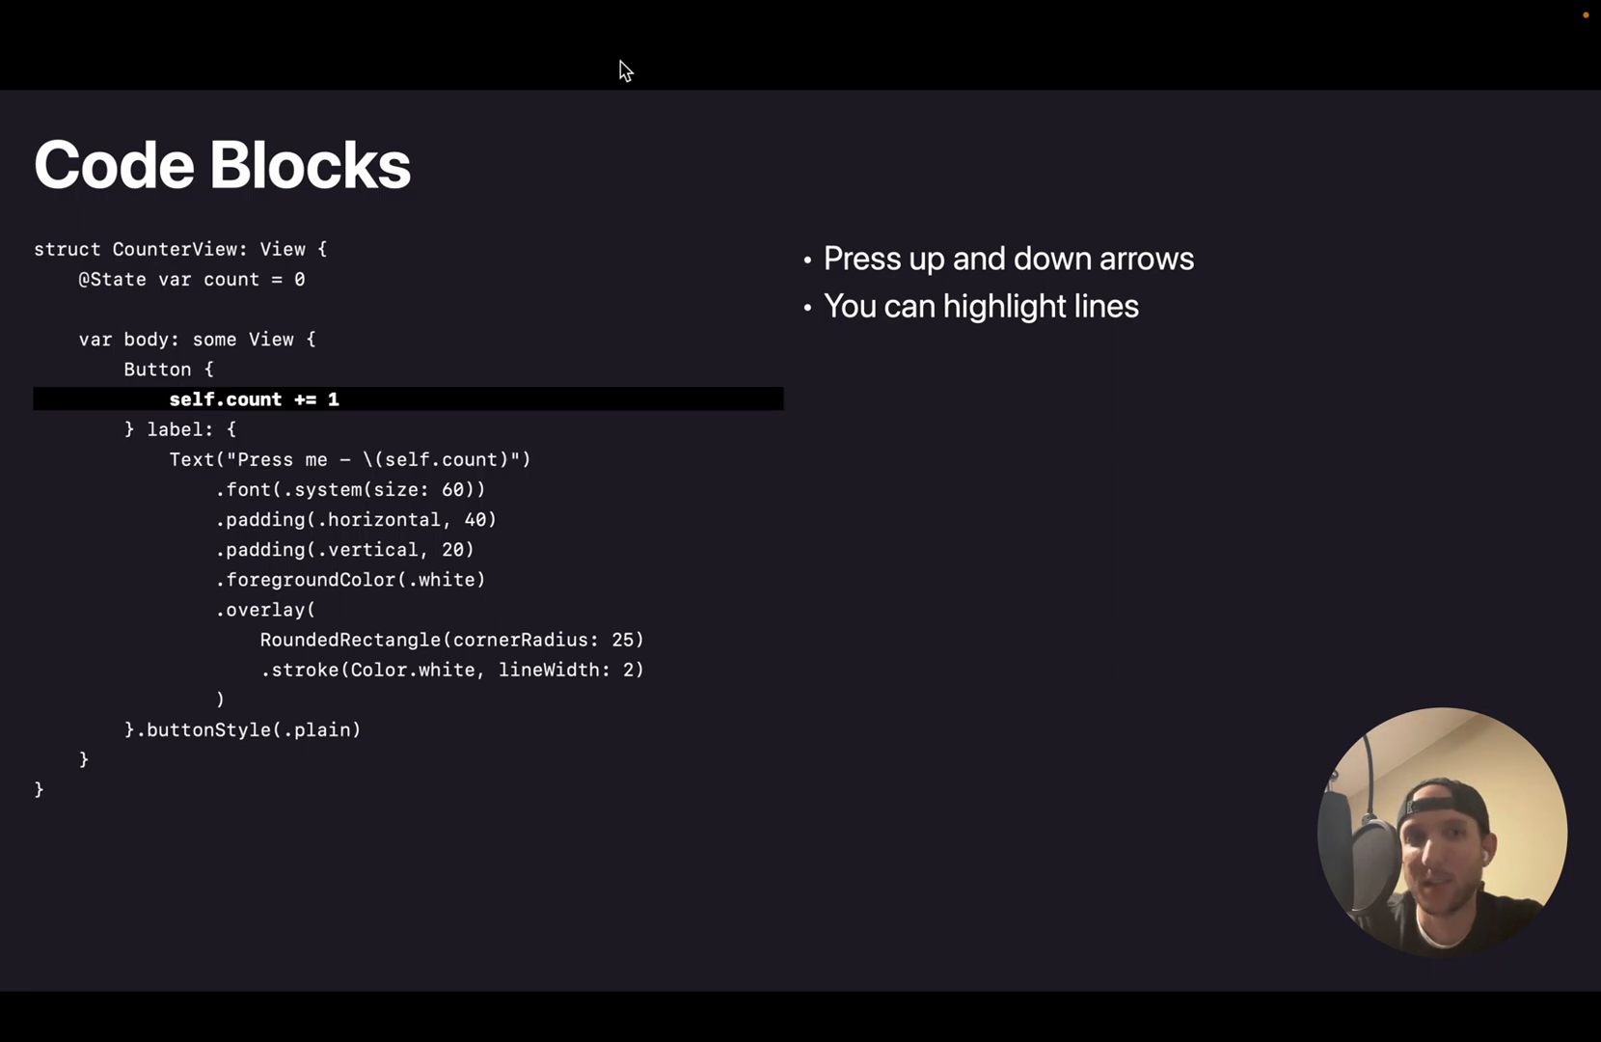
{"action": "key", "text": "up"}
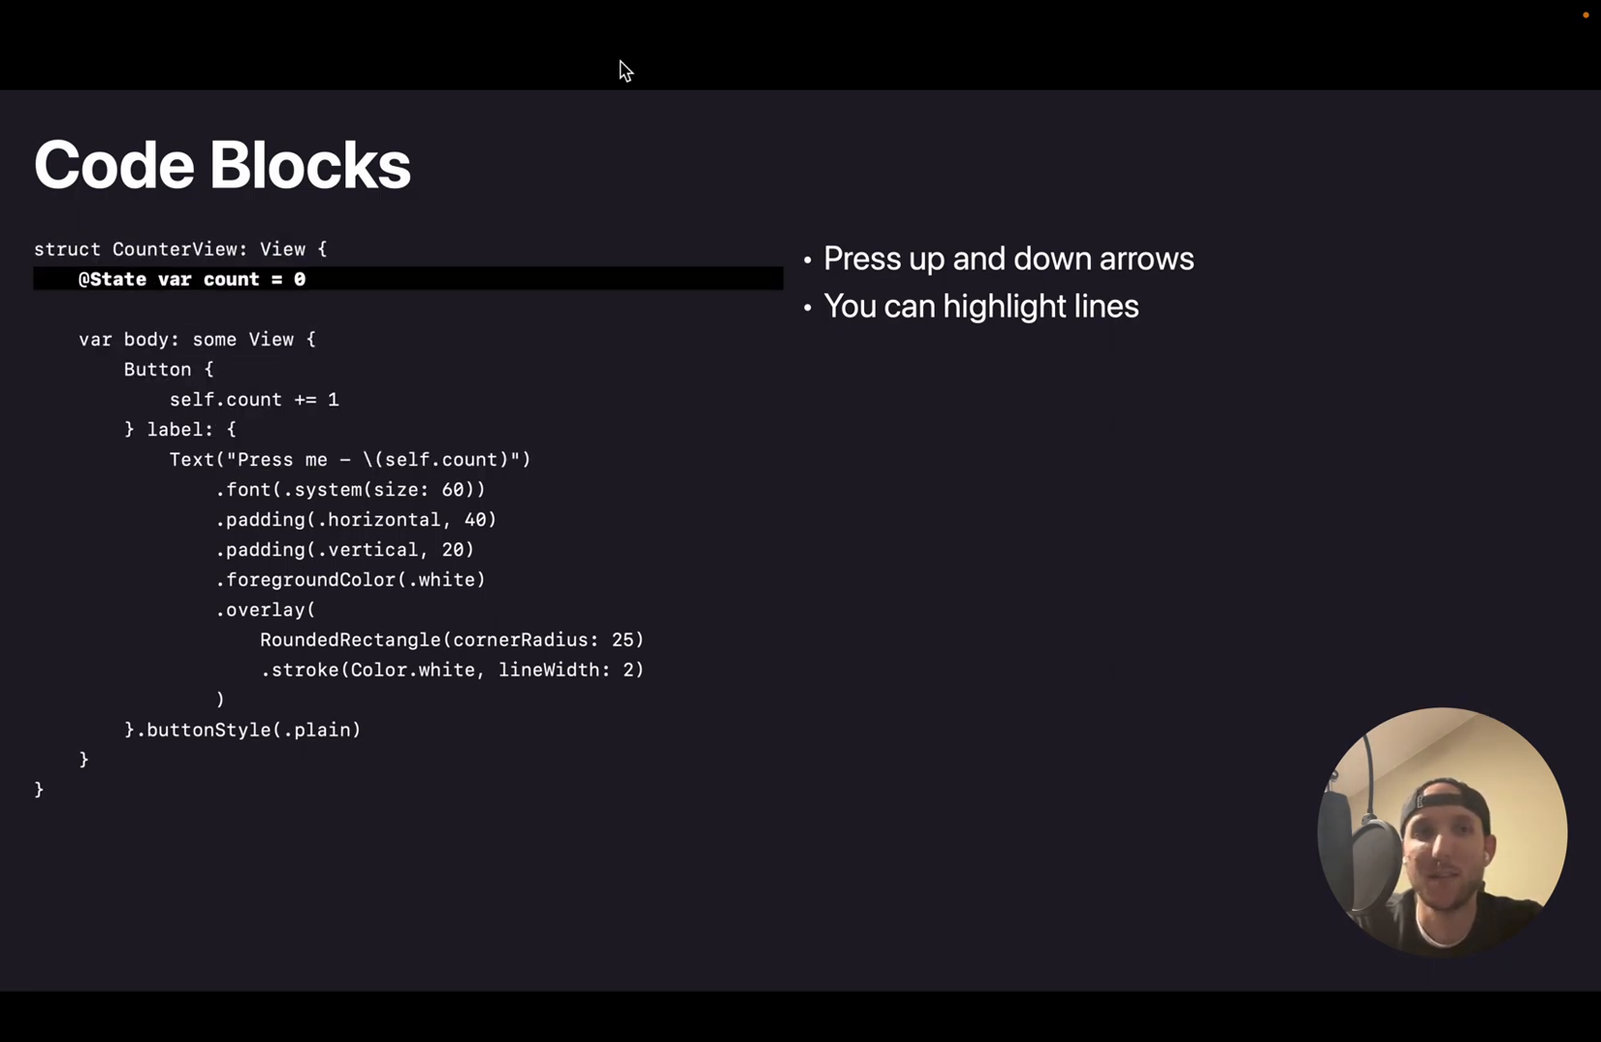
{"action": "key", "text": "down"}
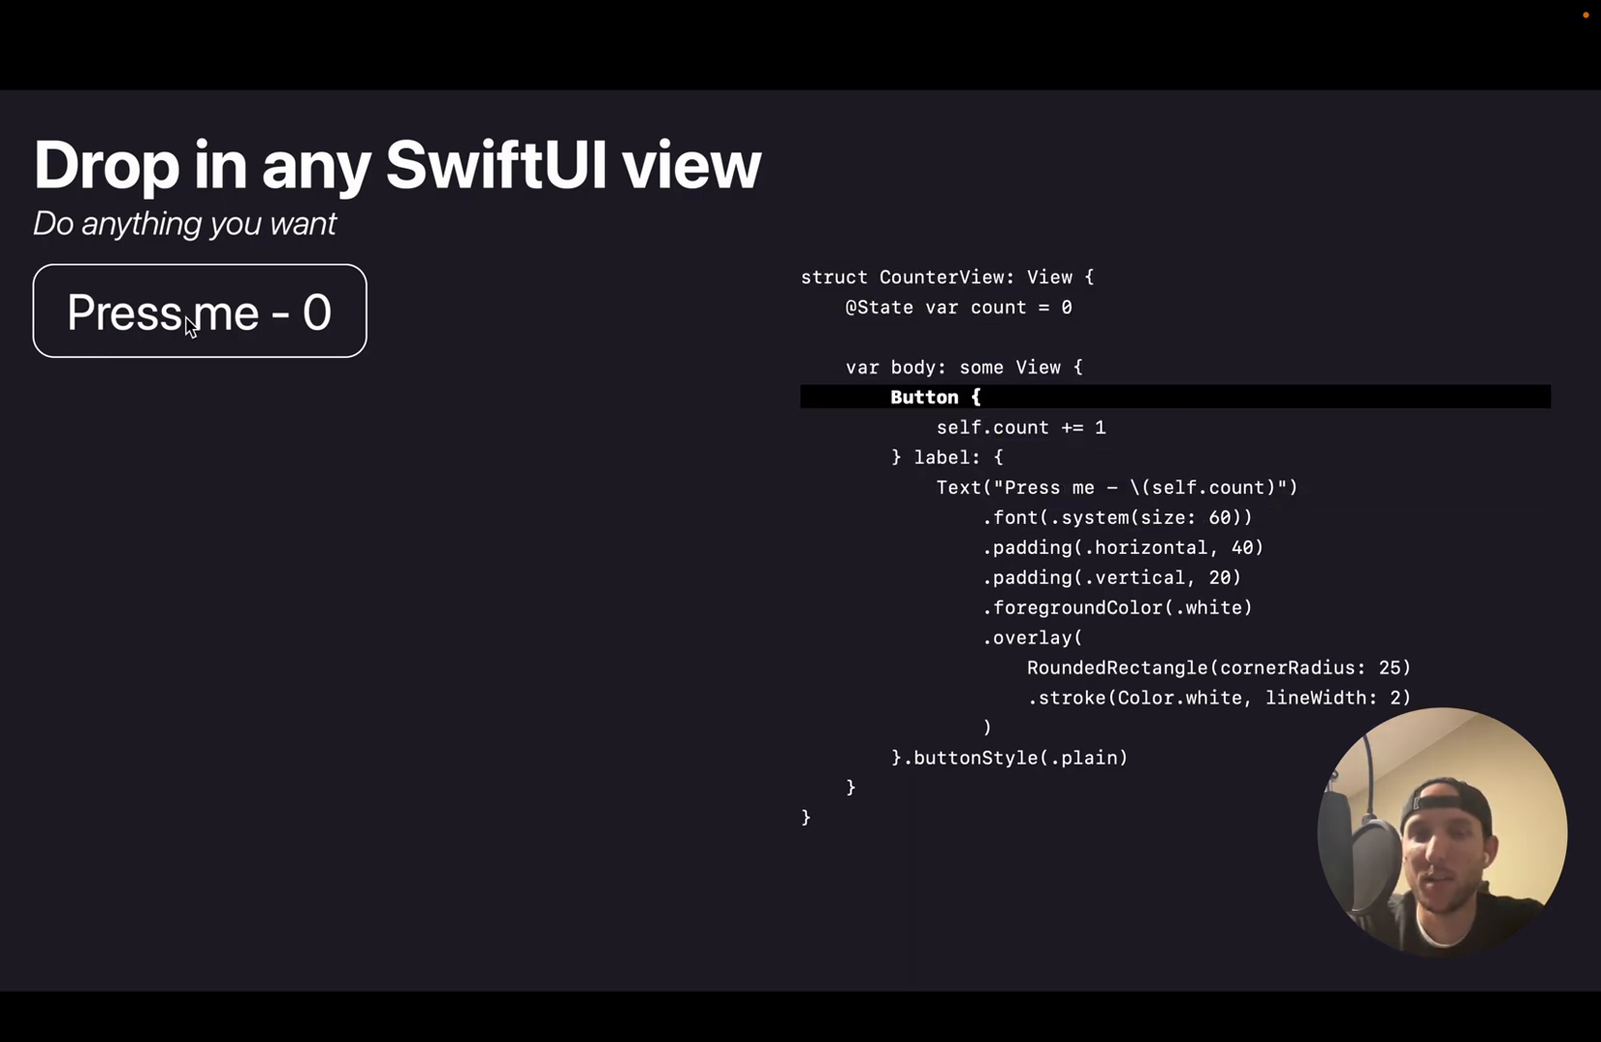
Tap the live 'Press me' counter button repeatedly, raising its count to 18.
{"action": "left_click", "coordinate": [199, 310]}
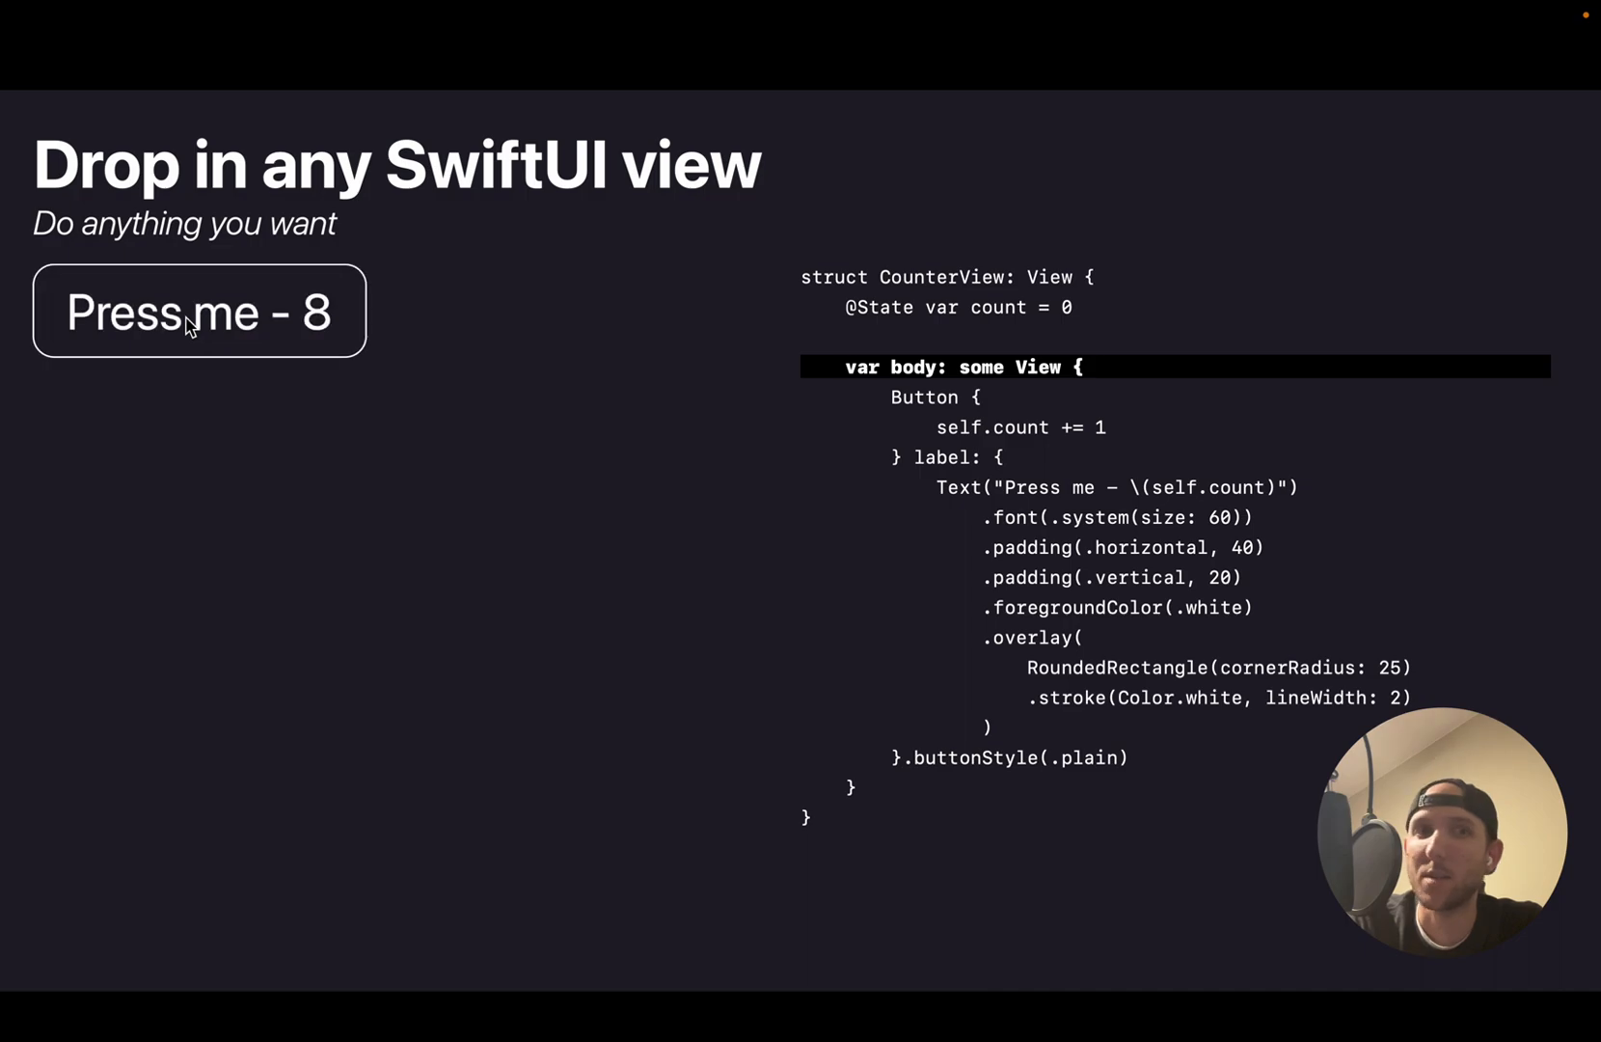
{"action": "left_click", "coordinate": [201, 311]}
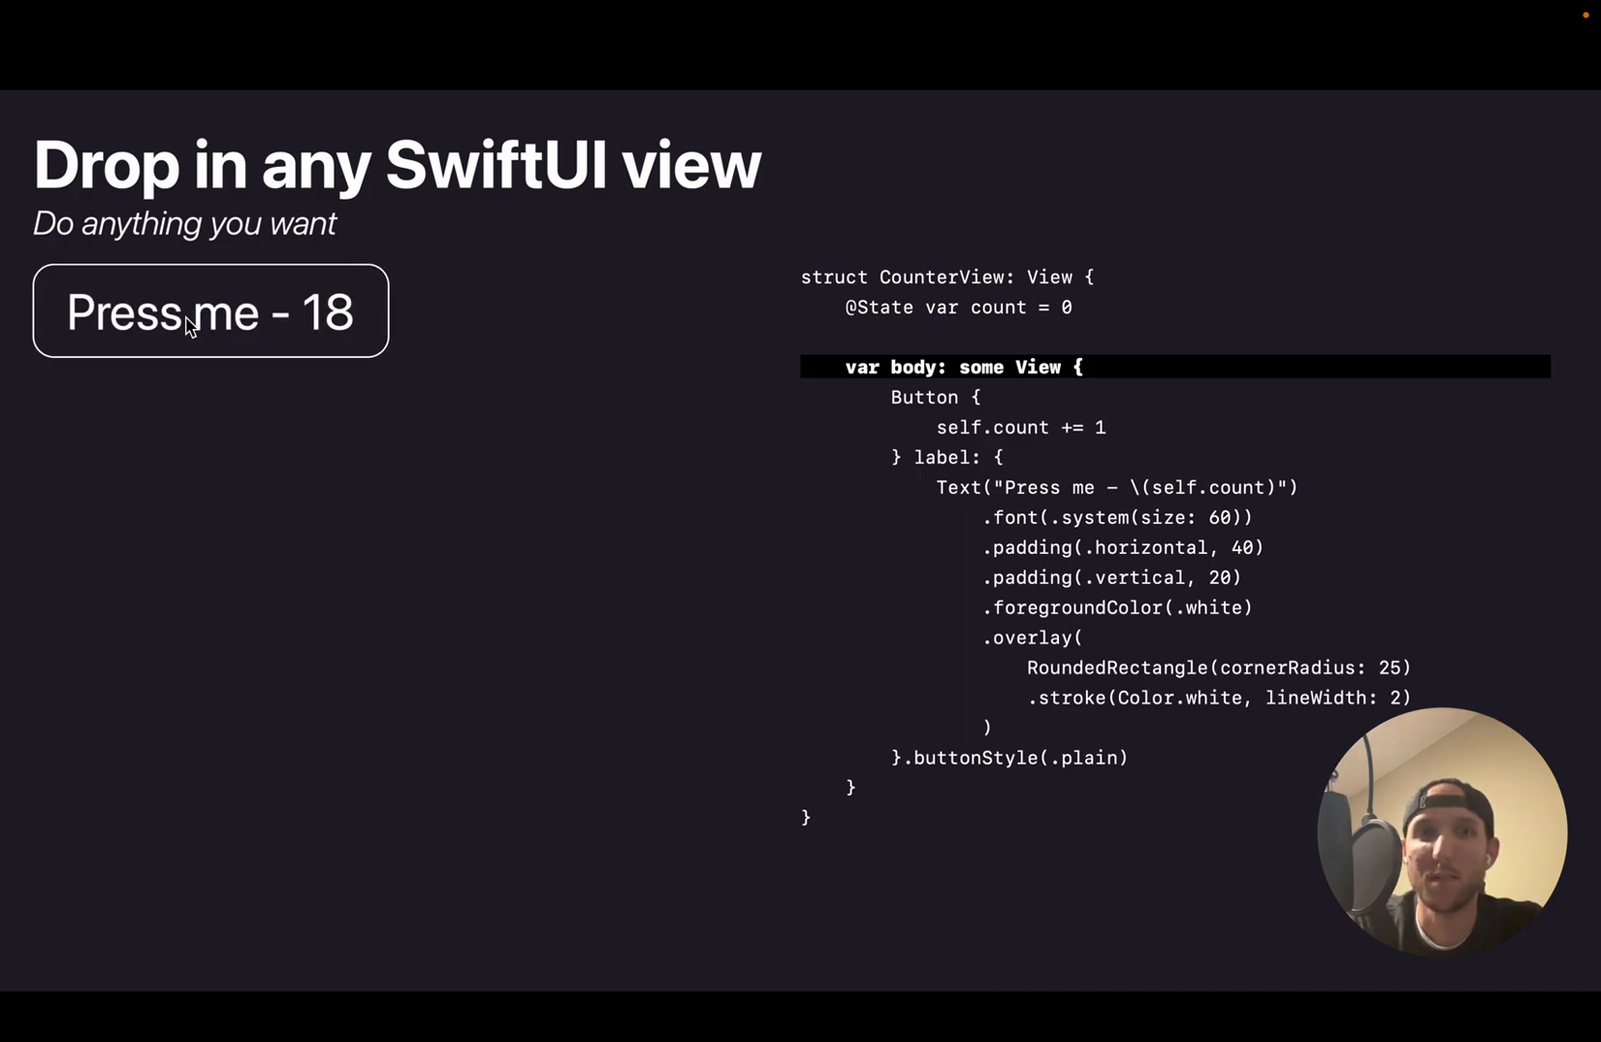
{"action": "left_click", "coordinate": [210, 312]}
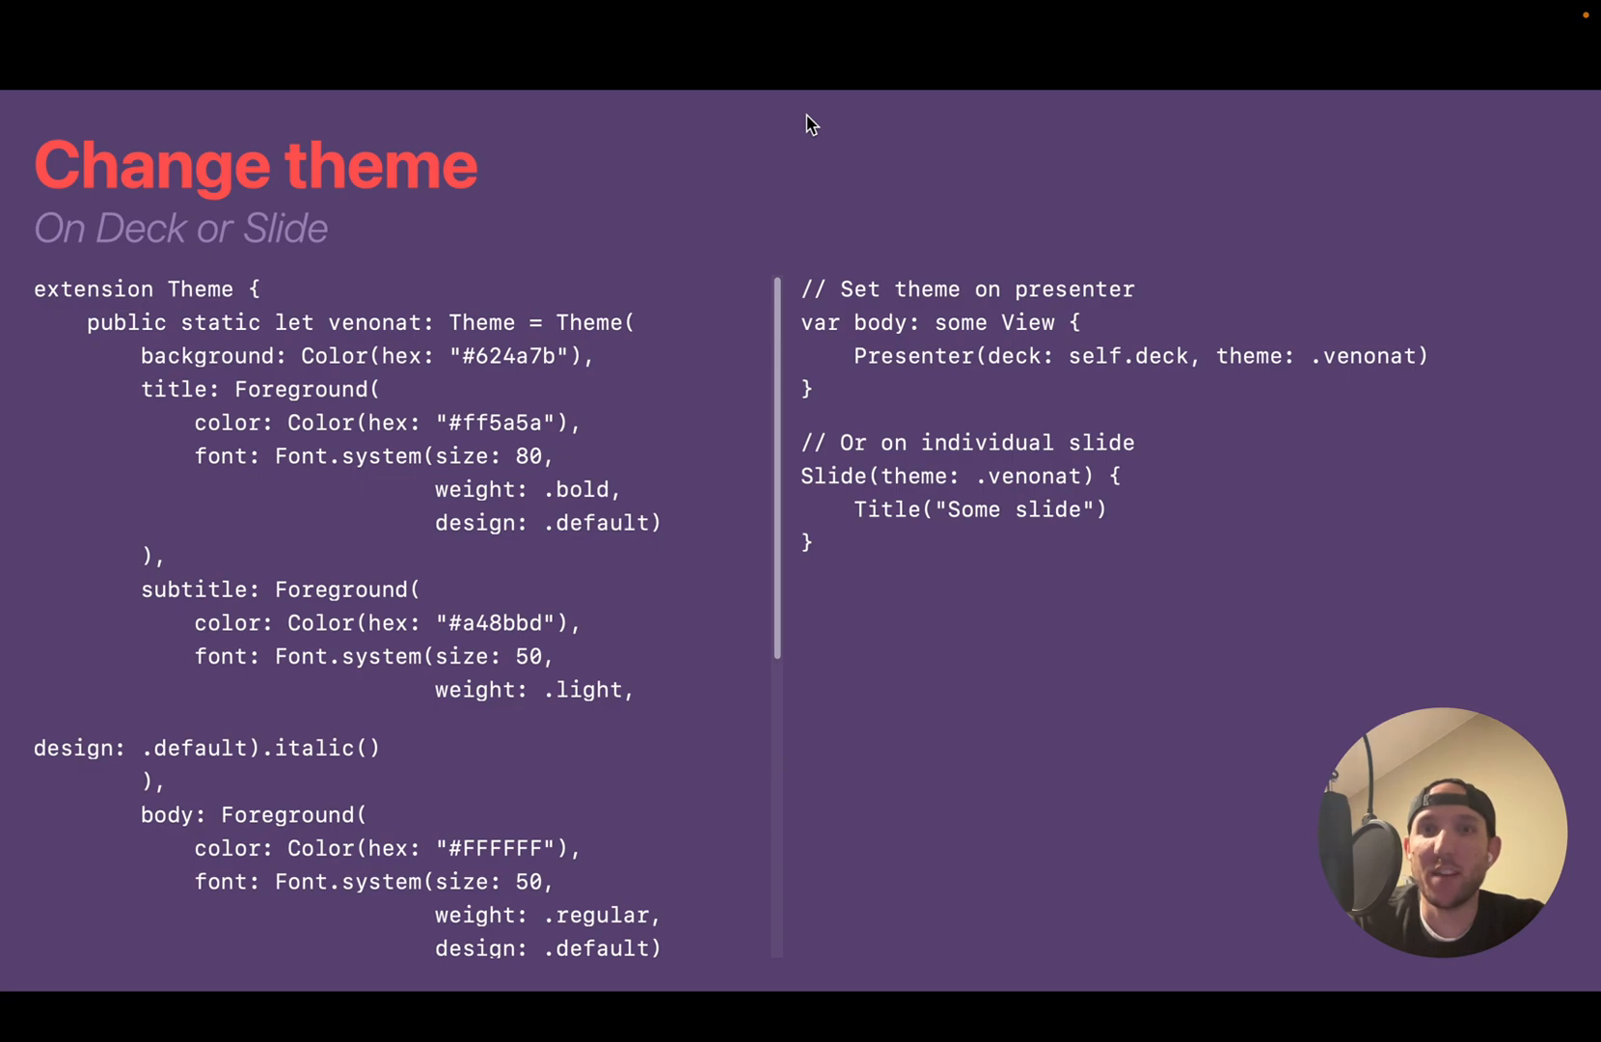
{"action": "double_click", "coordinate": [143, 290]}
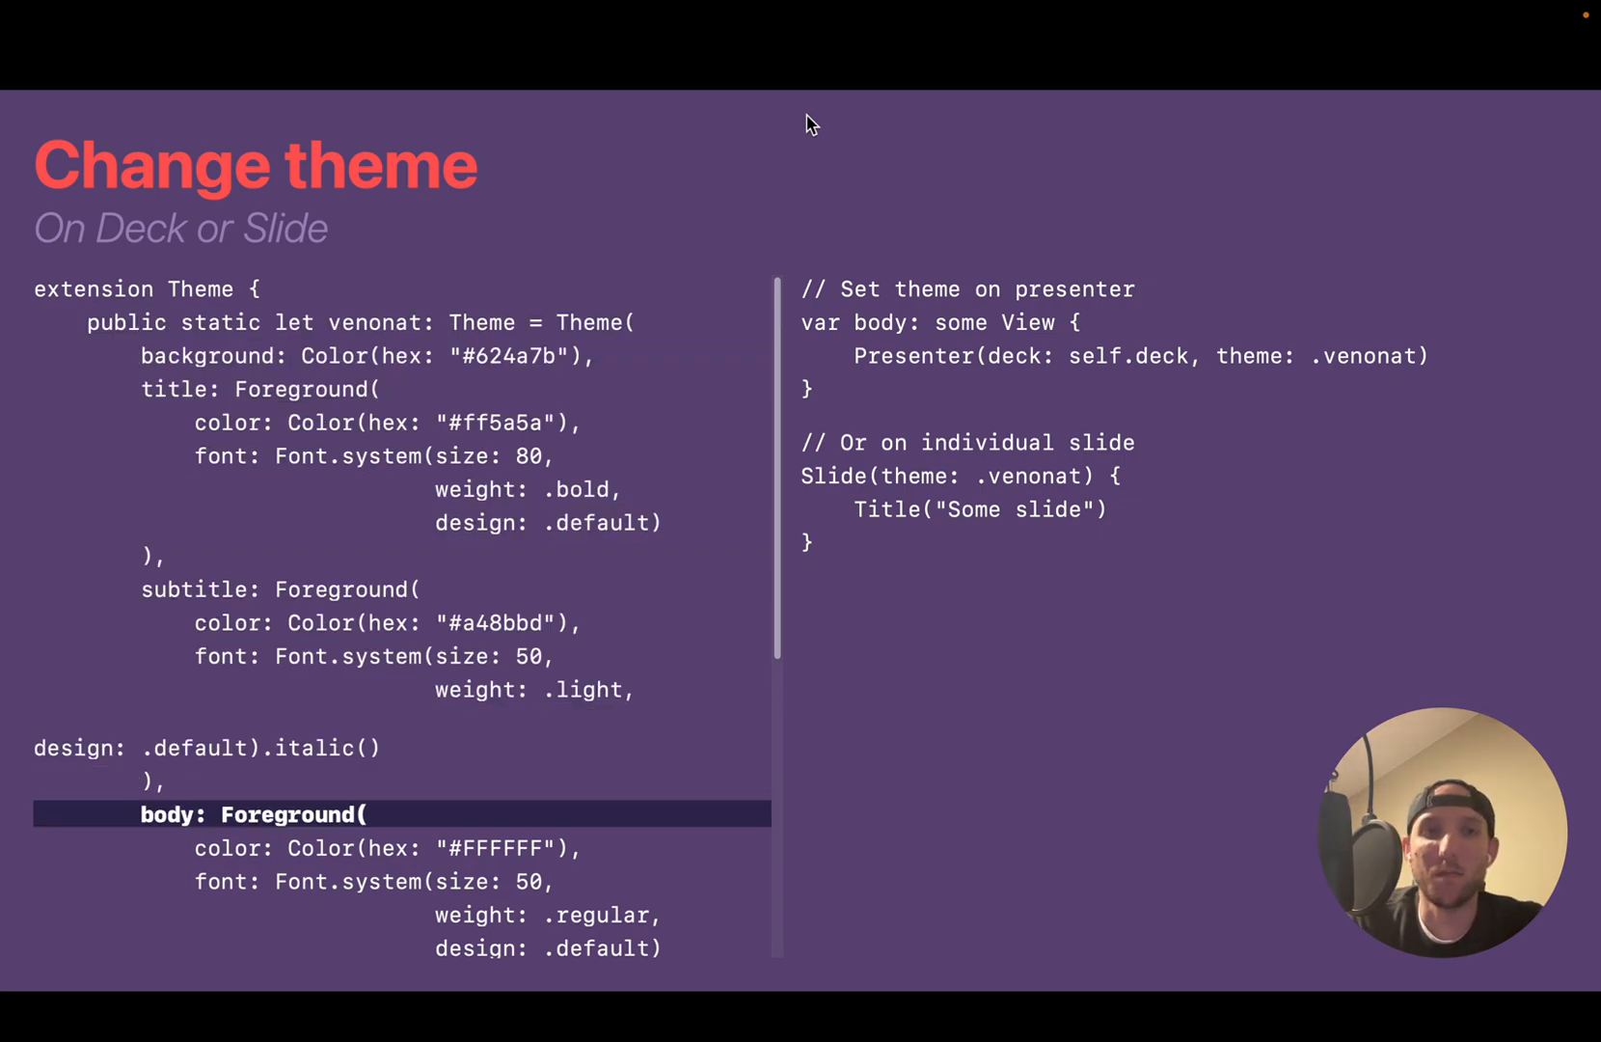
{"action": "scroll", "scroll_direction": "down", "scroll_amount": 3}
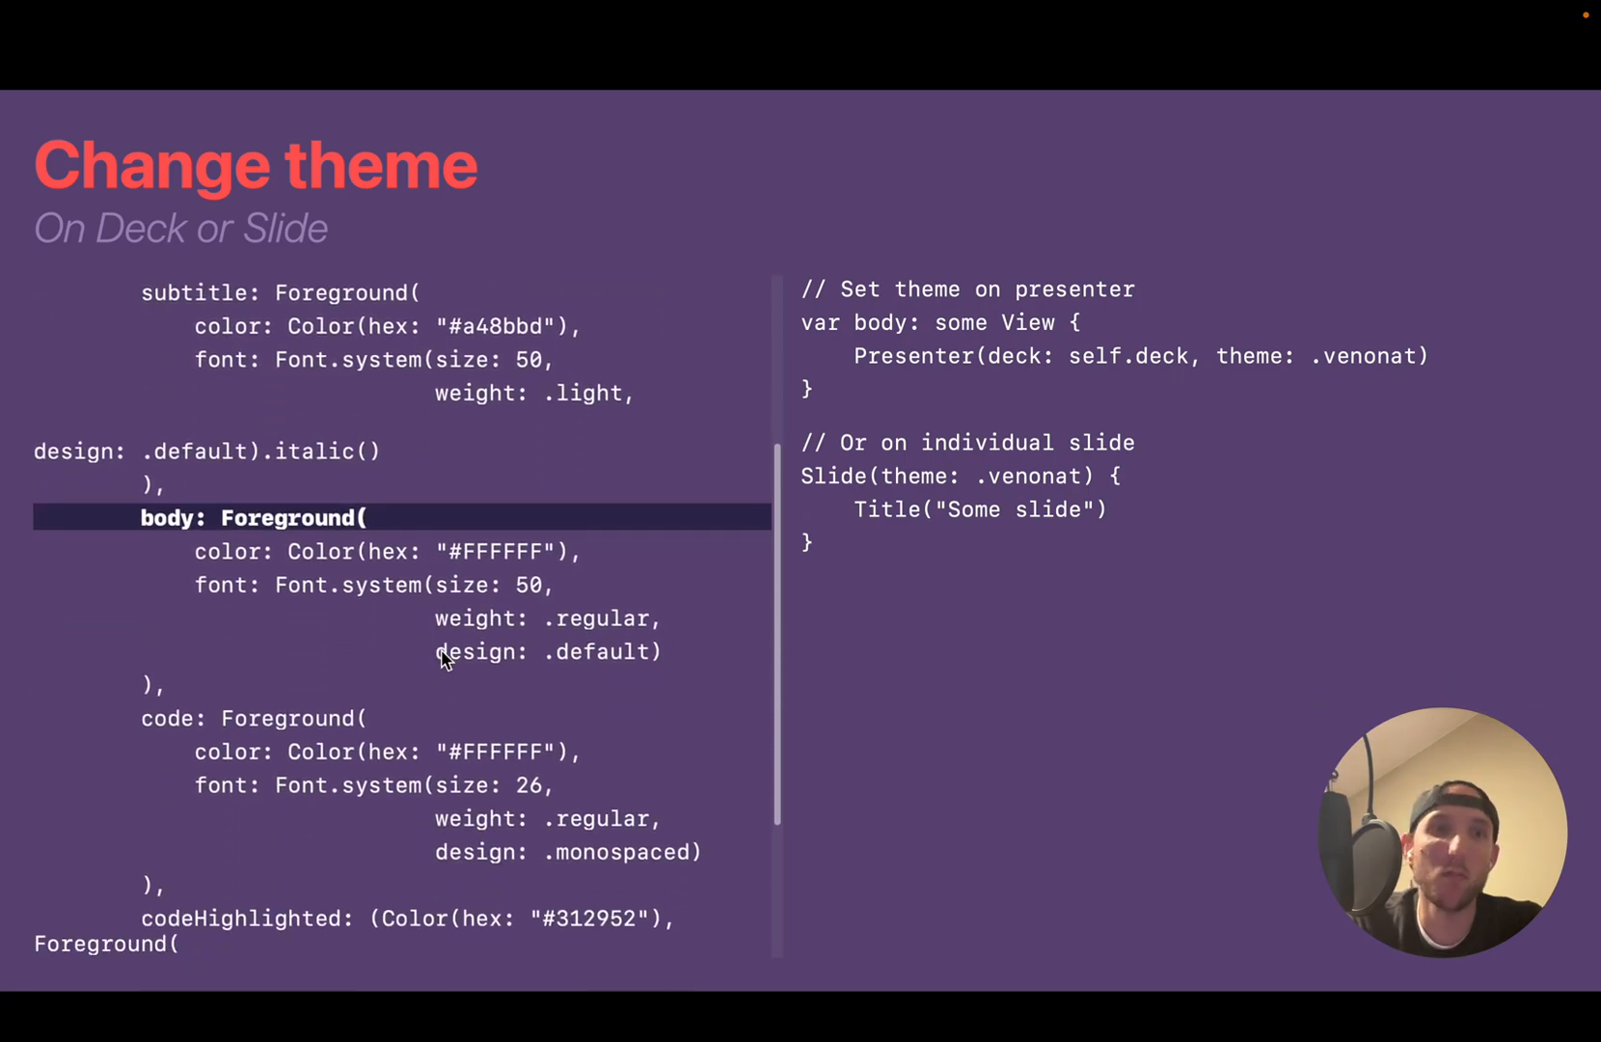
{"action": "scroll", "scroll_direction": "down", "scroll_amount": 3}
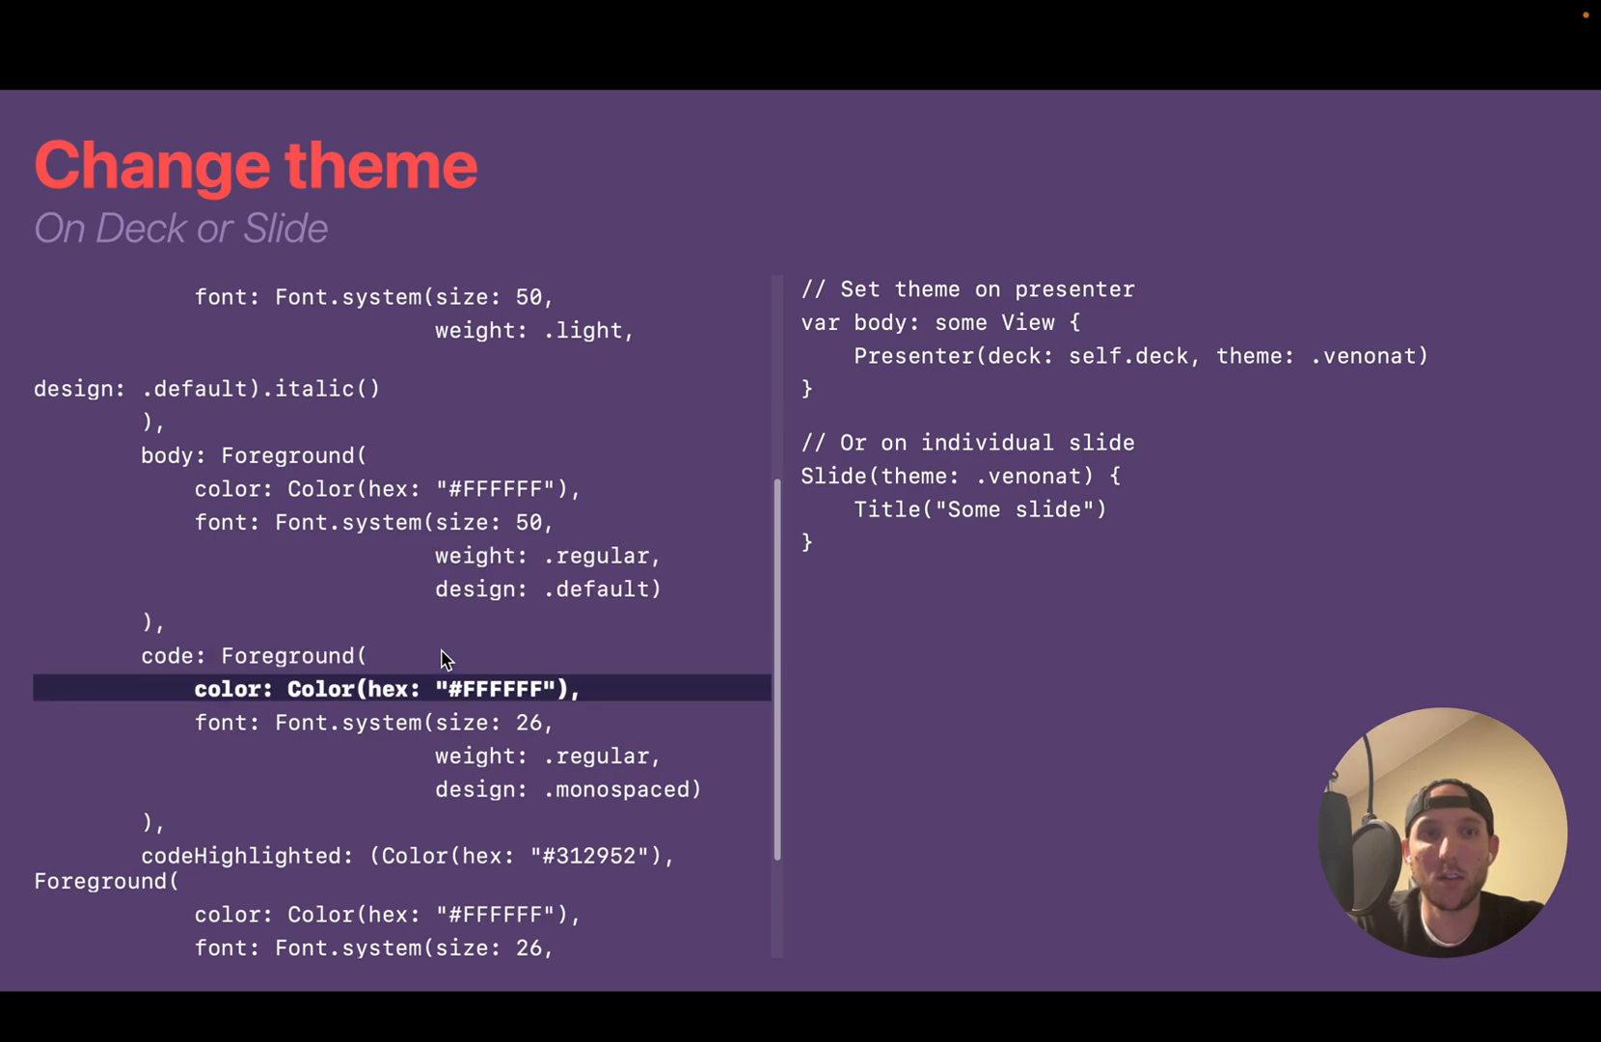
{"action": "scroll", "scroll_direction": "up", "scroll_amount": 3}
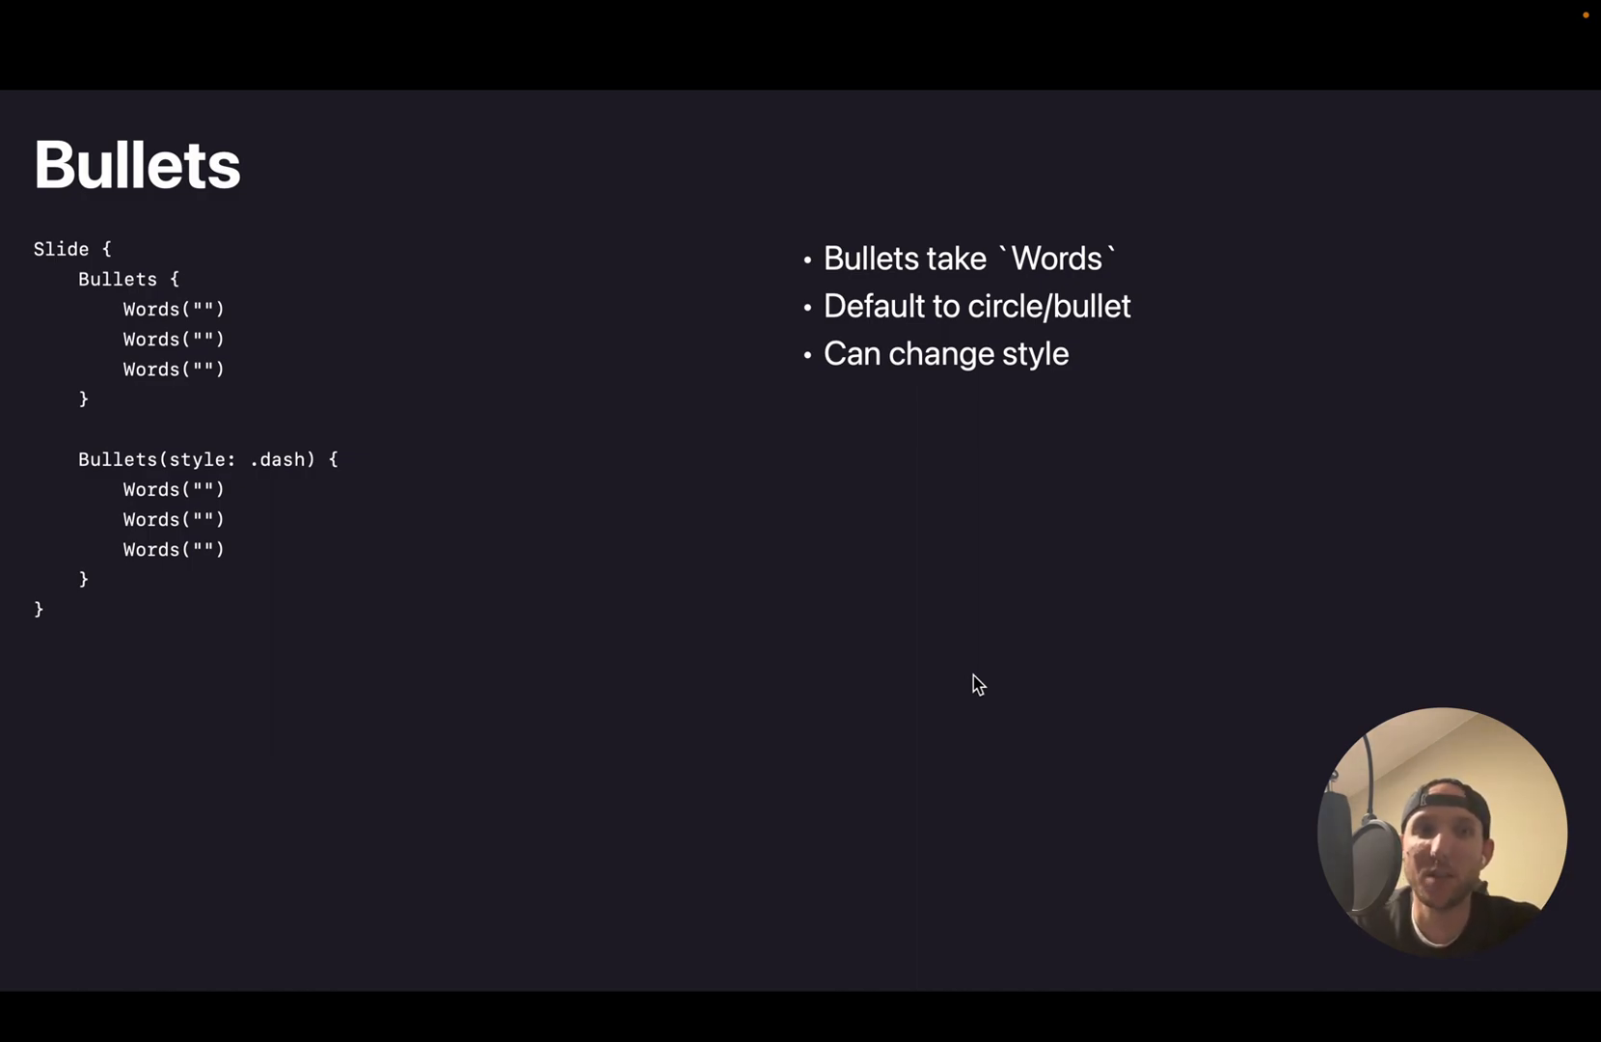
{"action": "mouse_move", "coordinate": [278, 501]}
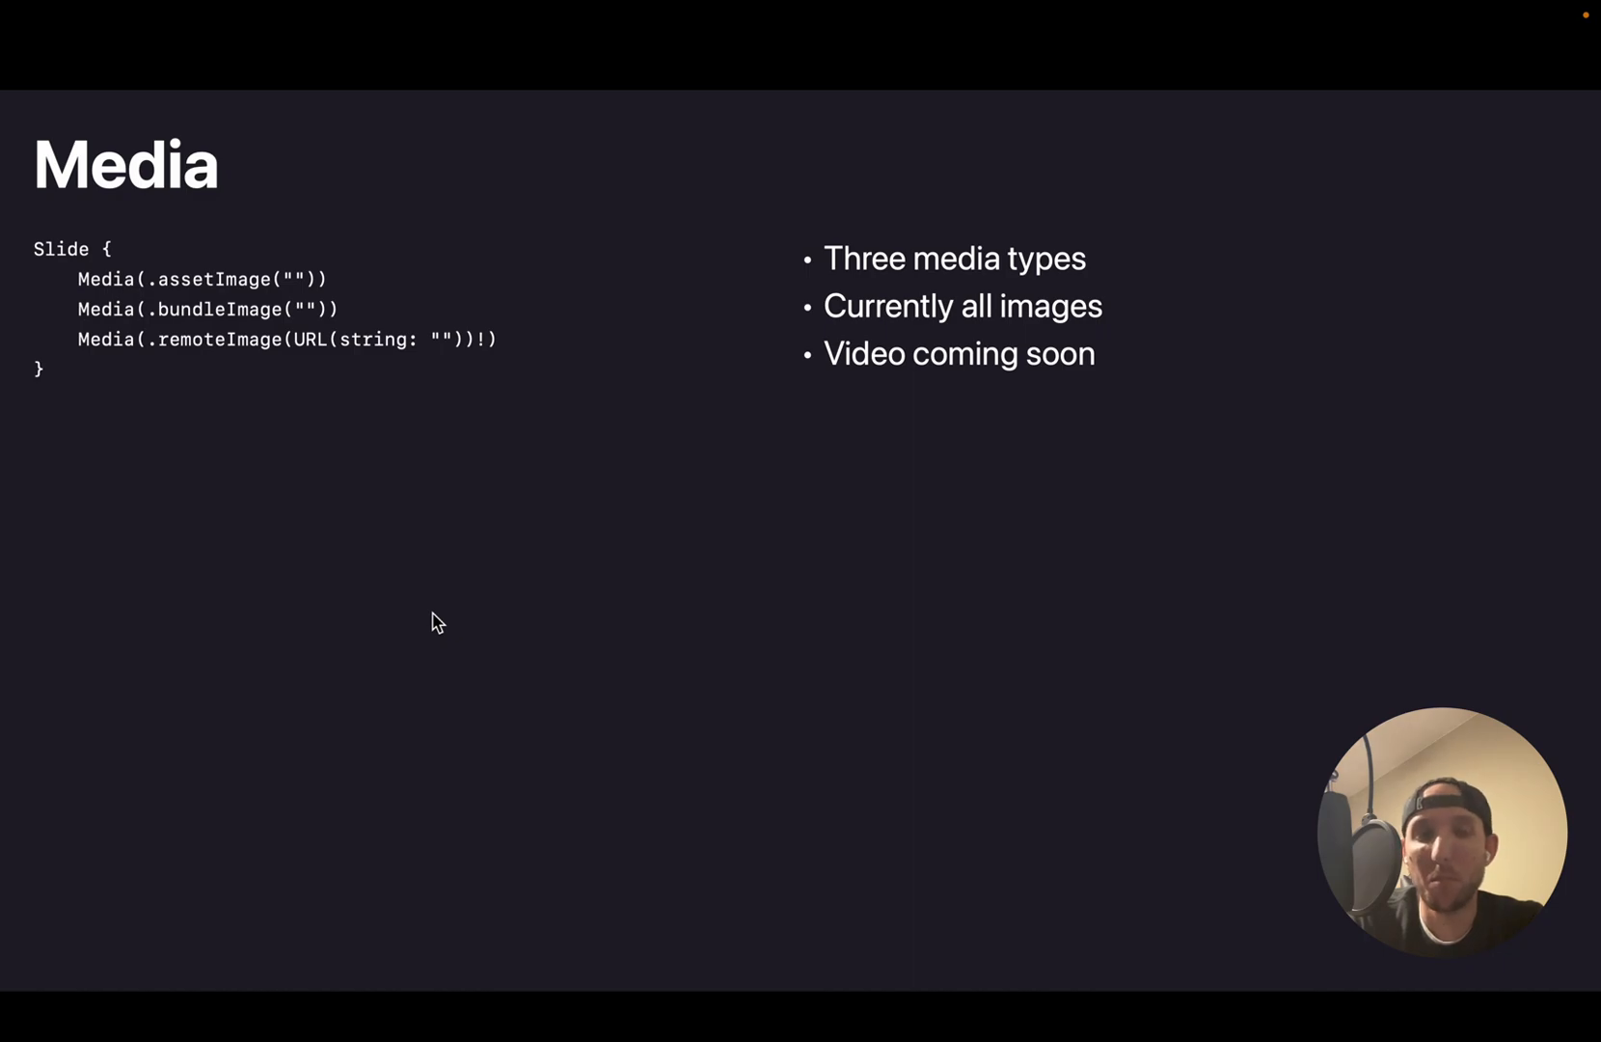
{"action": "mouse_move", "coordinate": [412, 569]}
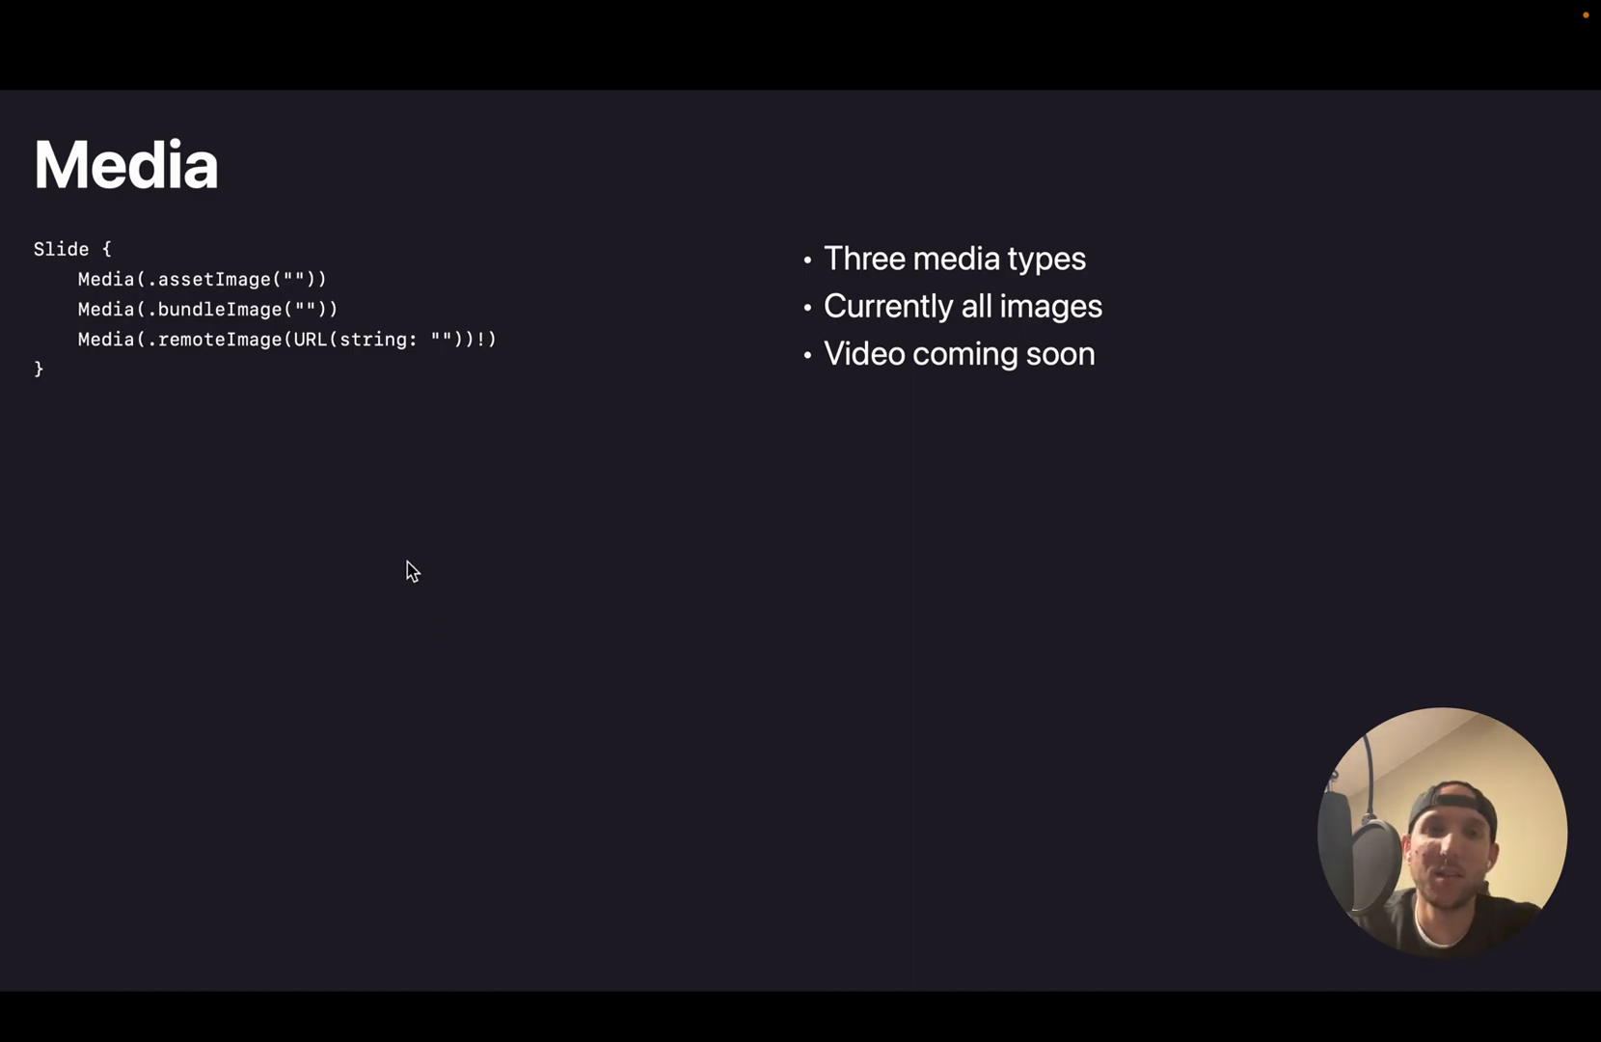
{"action": "mouse_move", "coordinate": [286, 473]}
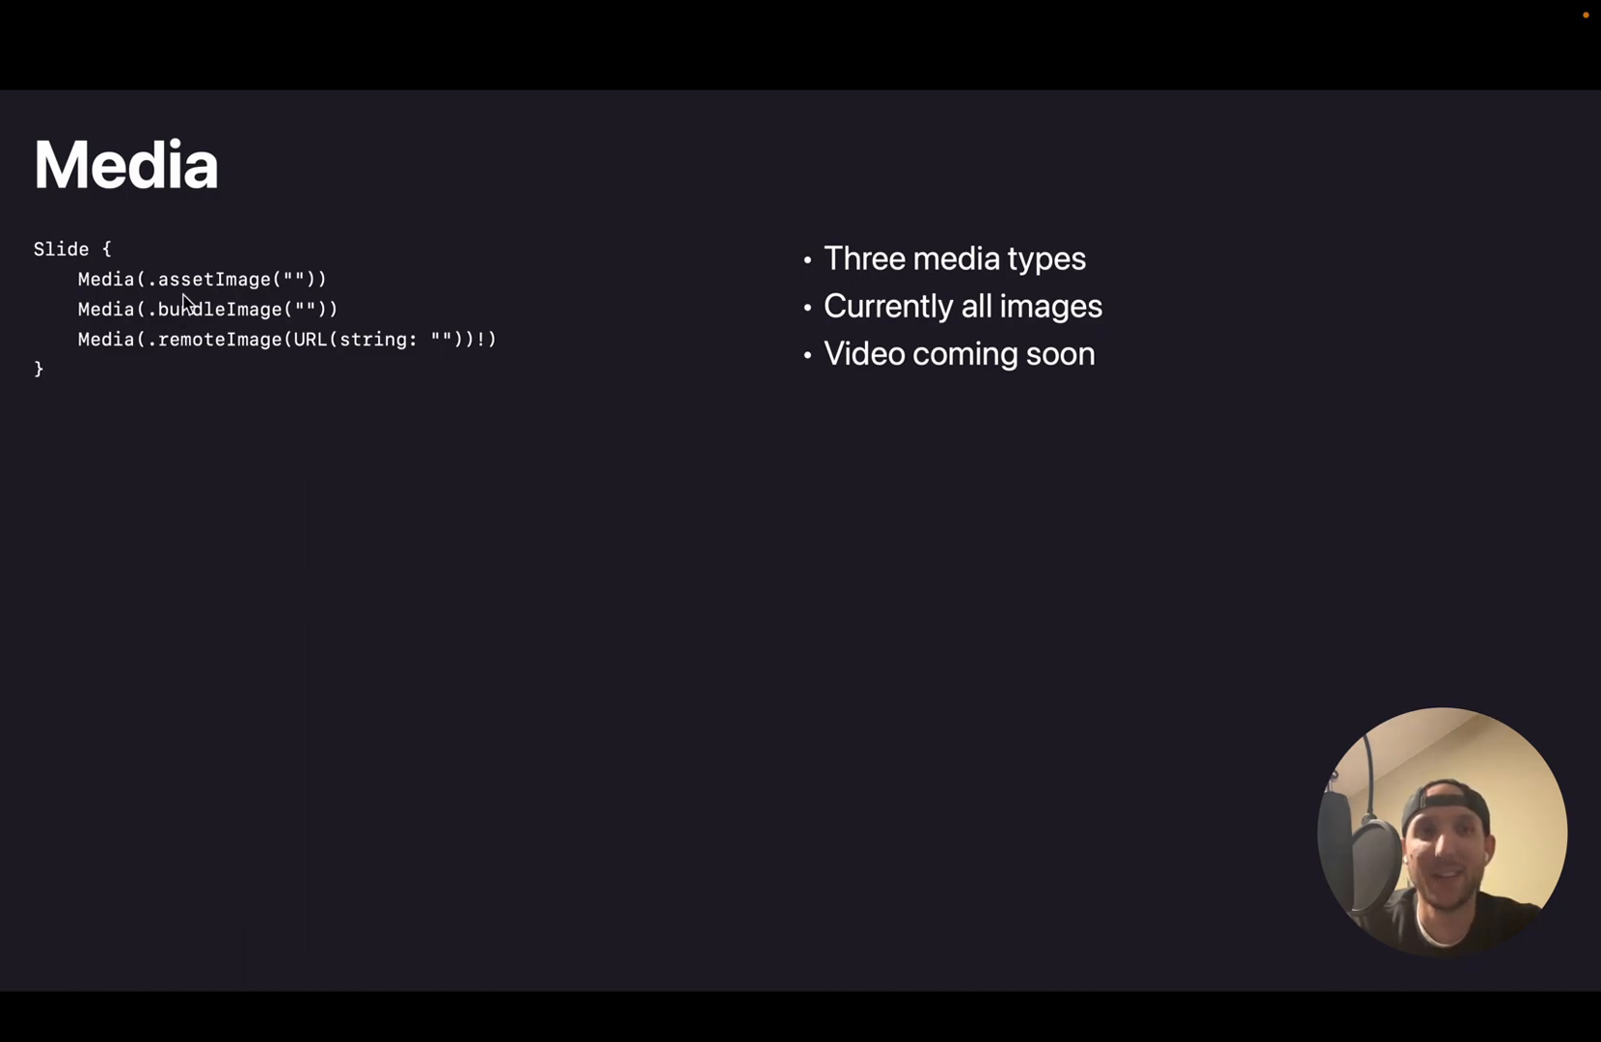
{"action": "mouse_move", "coordinate": [261, 340]}
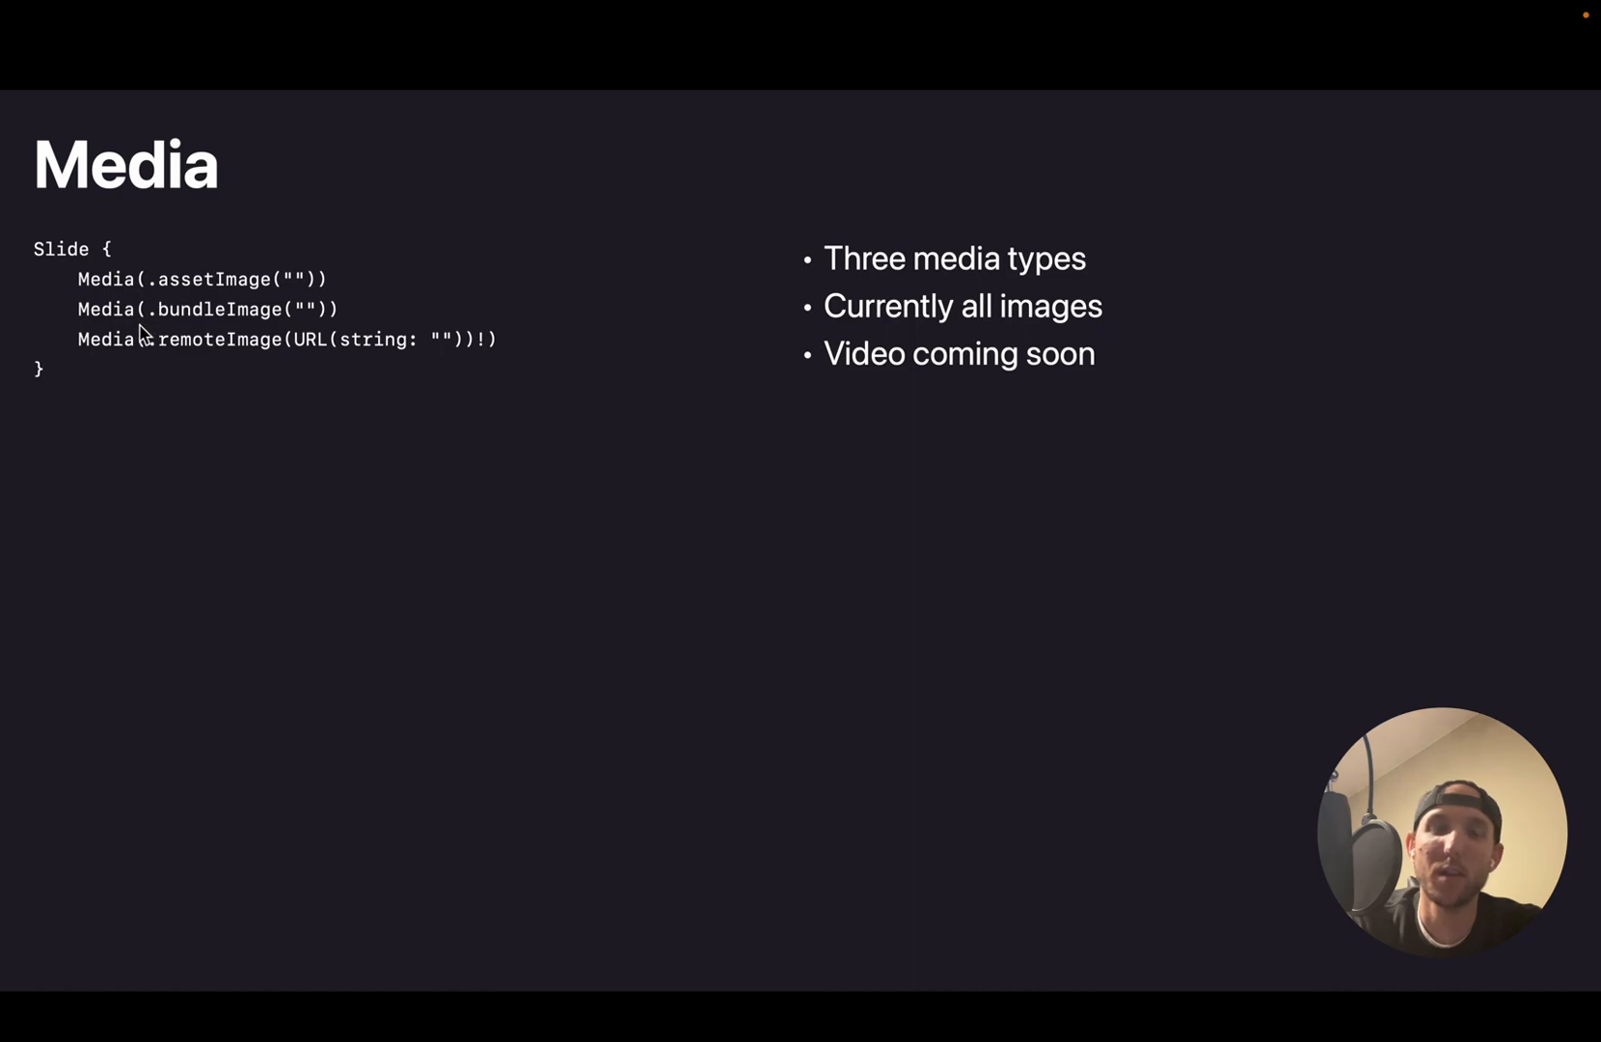
{"action": "mouse_move", "coordinate": [277, 351]}
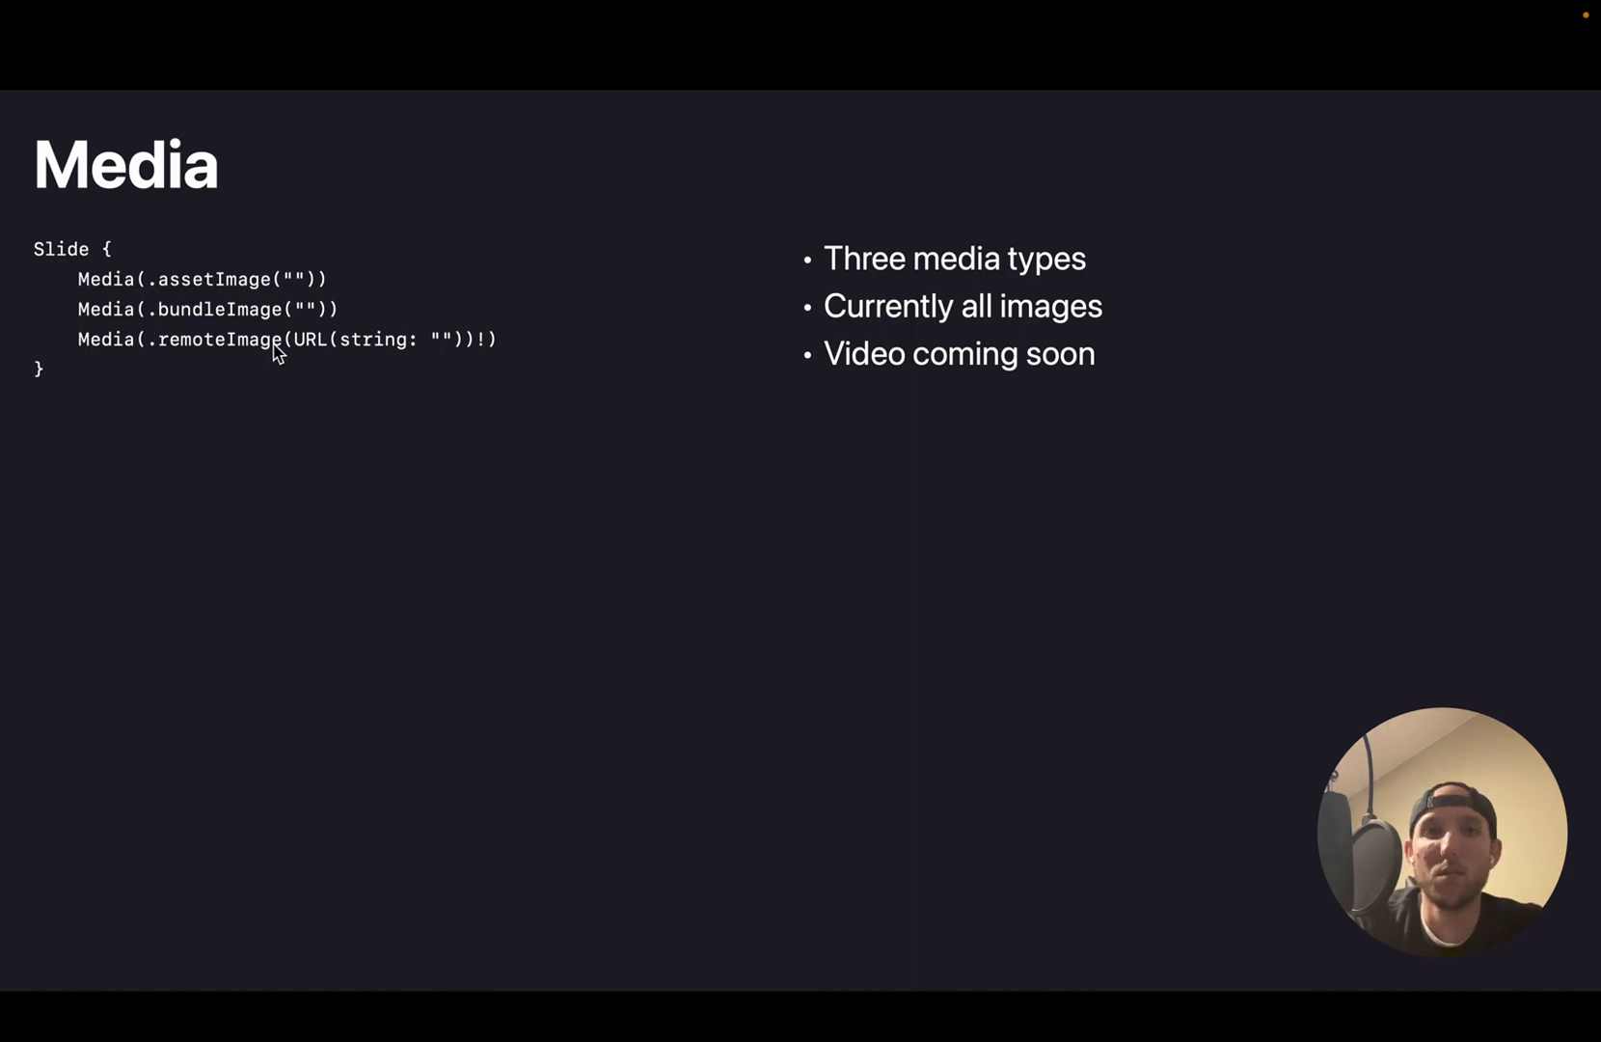
{"action": "mouse_move", "coordinate": [309, 507]}
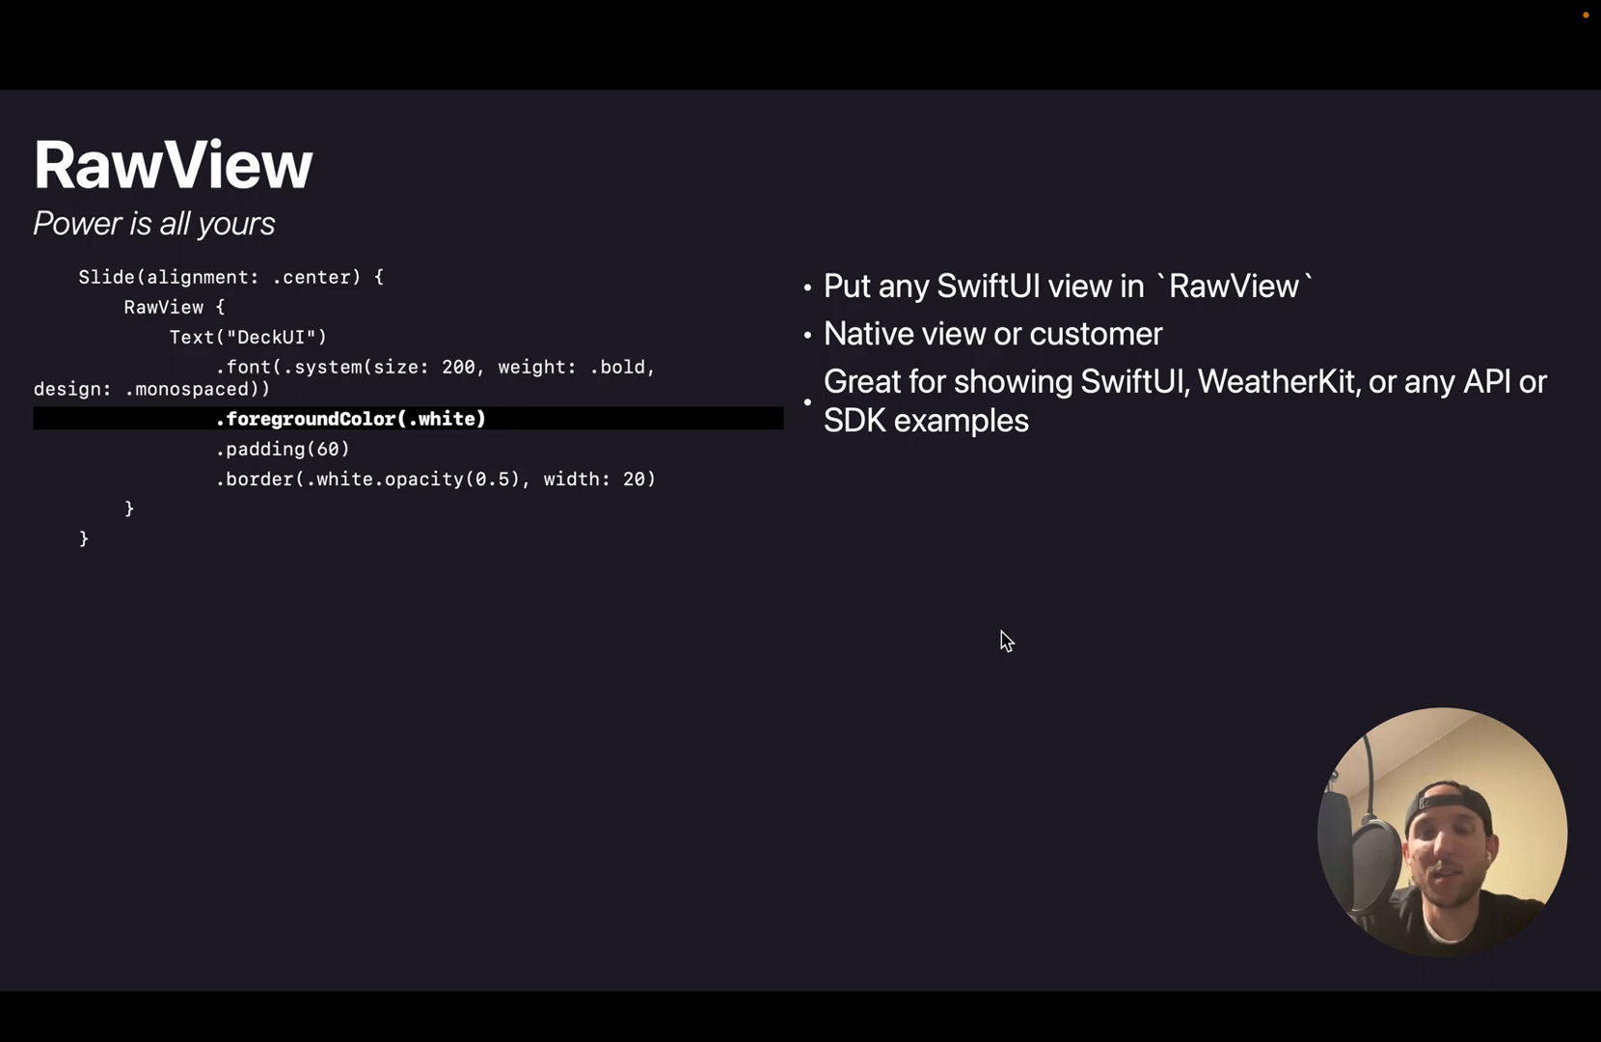
{"action": "mouse_move", "coordinate": [1095, 398]}
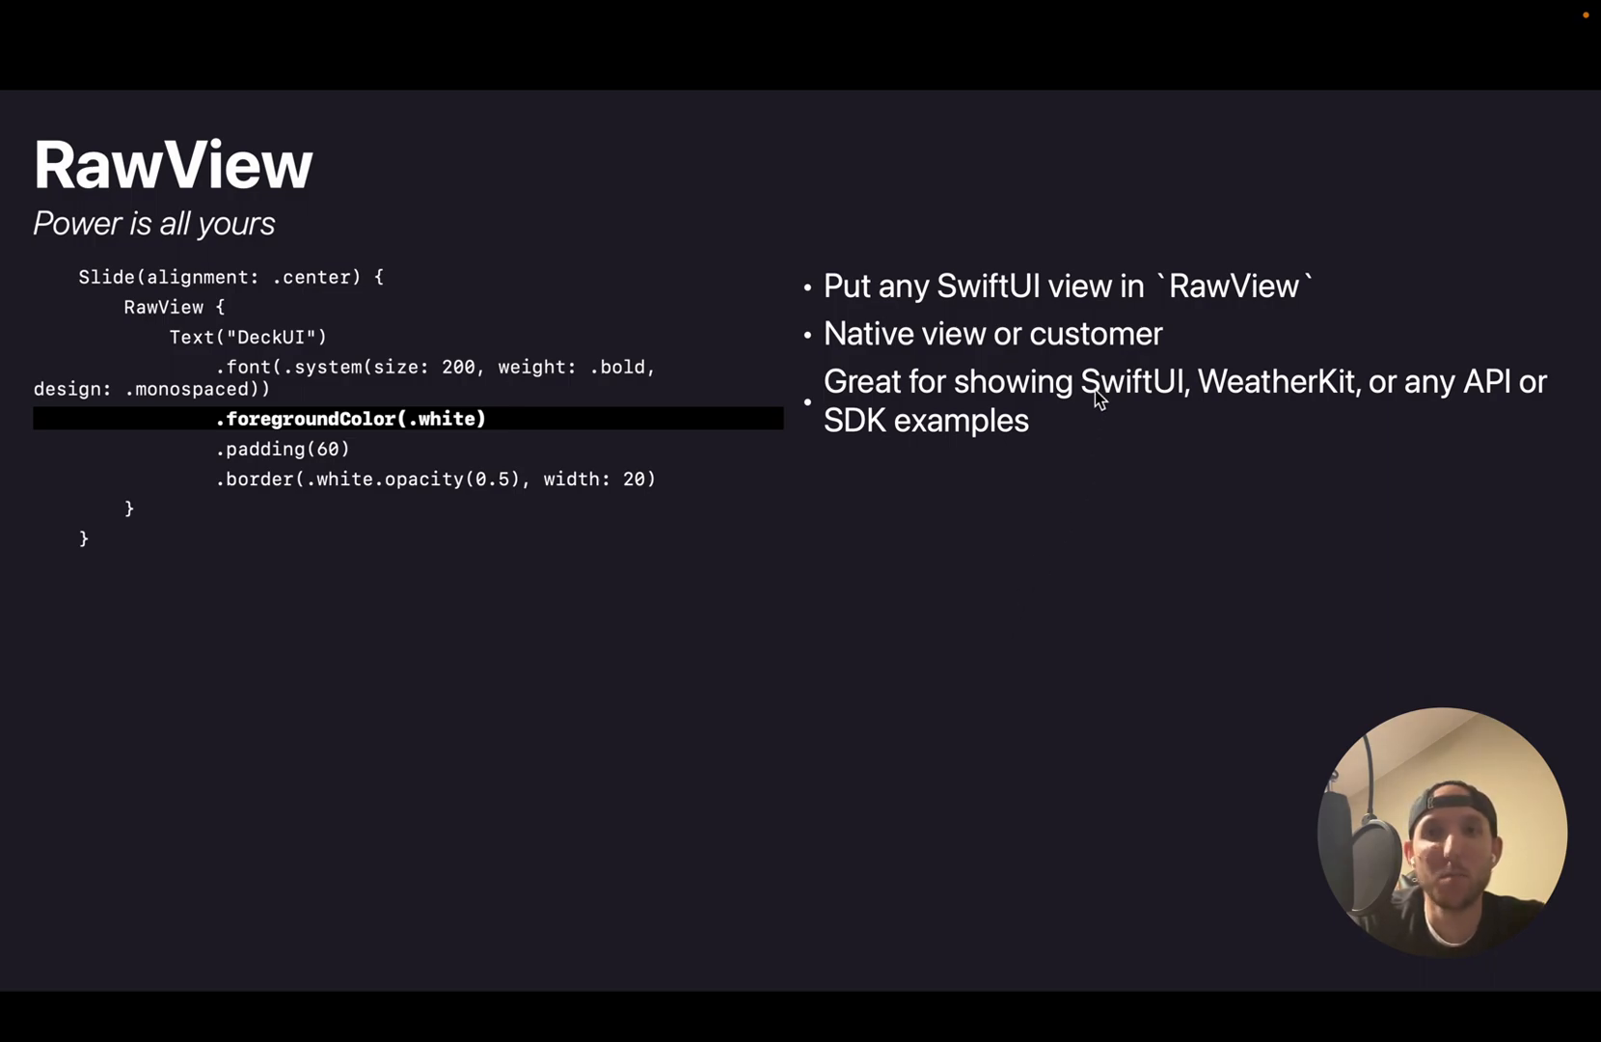
{"action": "mouse_move", "coordinate": [1066, 608]}
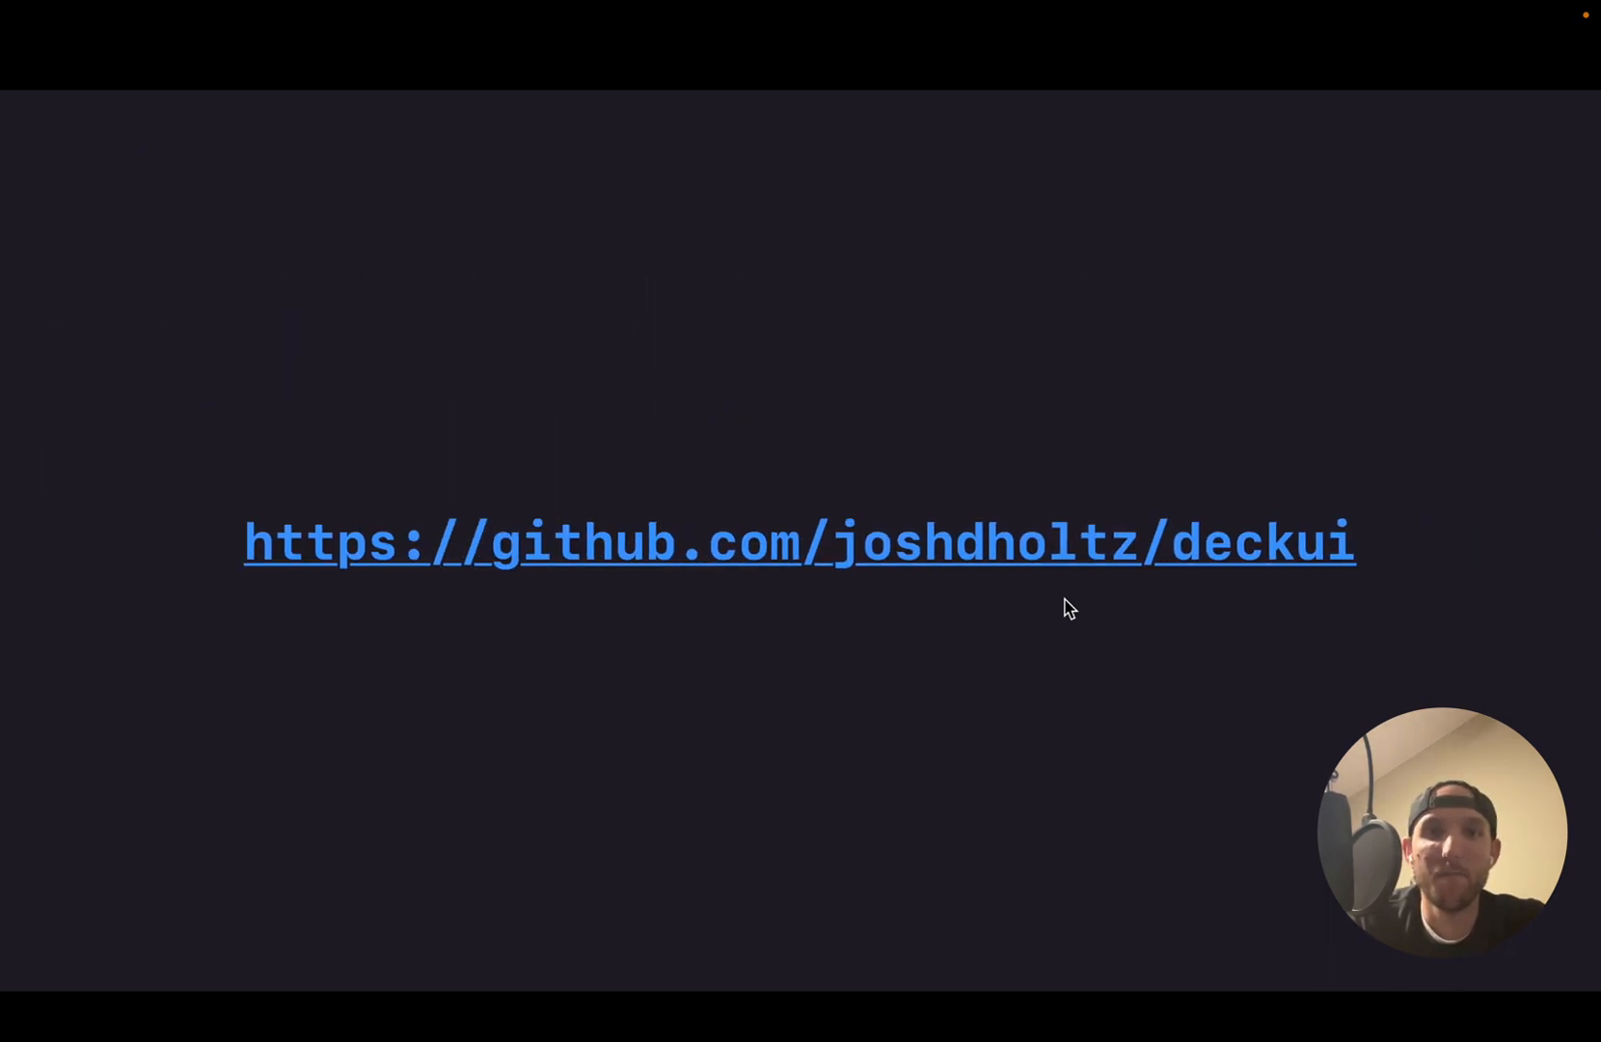
{"action": "mouse_move", "coordinate": [755, 656]}
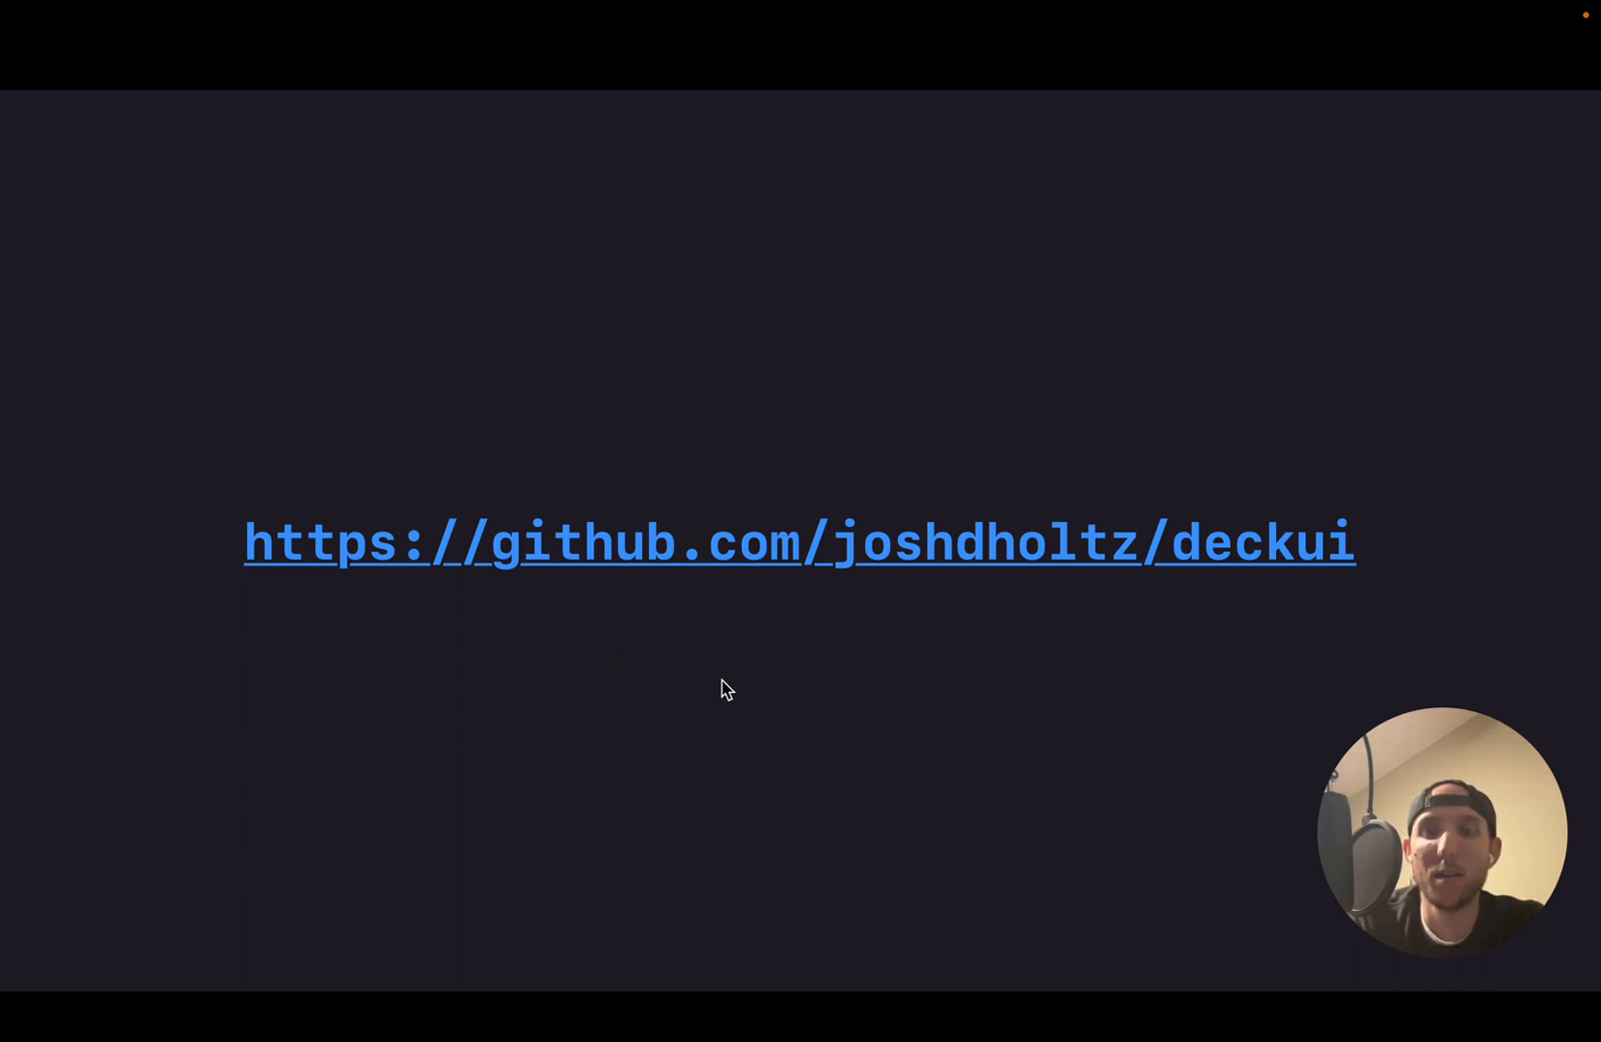
{"action": "mouse_move", "coordinate": [1185, 552]}
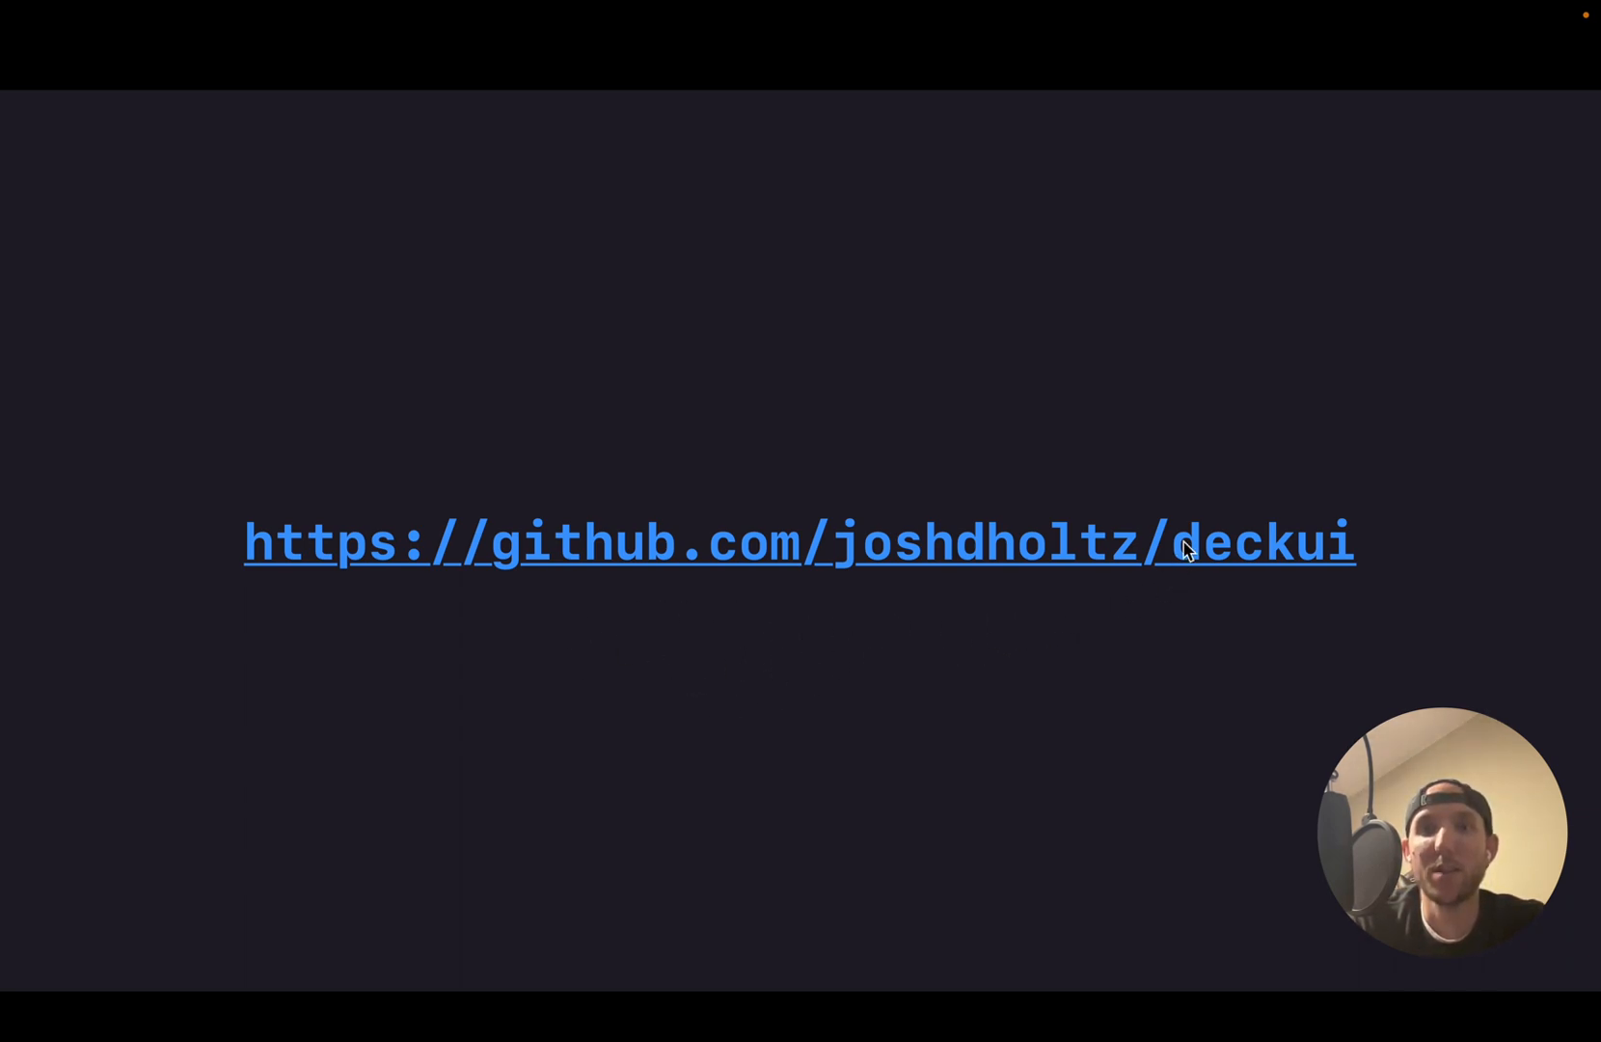
{"action": "mouse_move", "coordinate": [955, 858]}
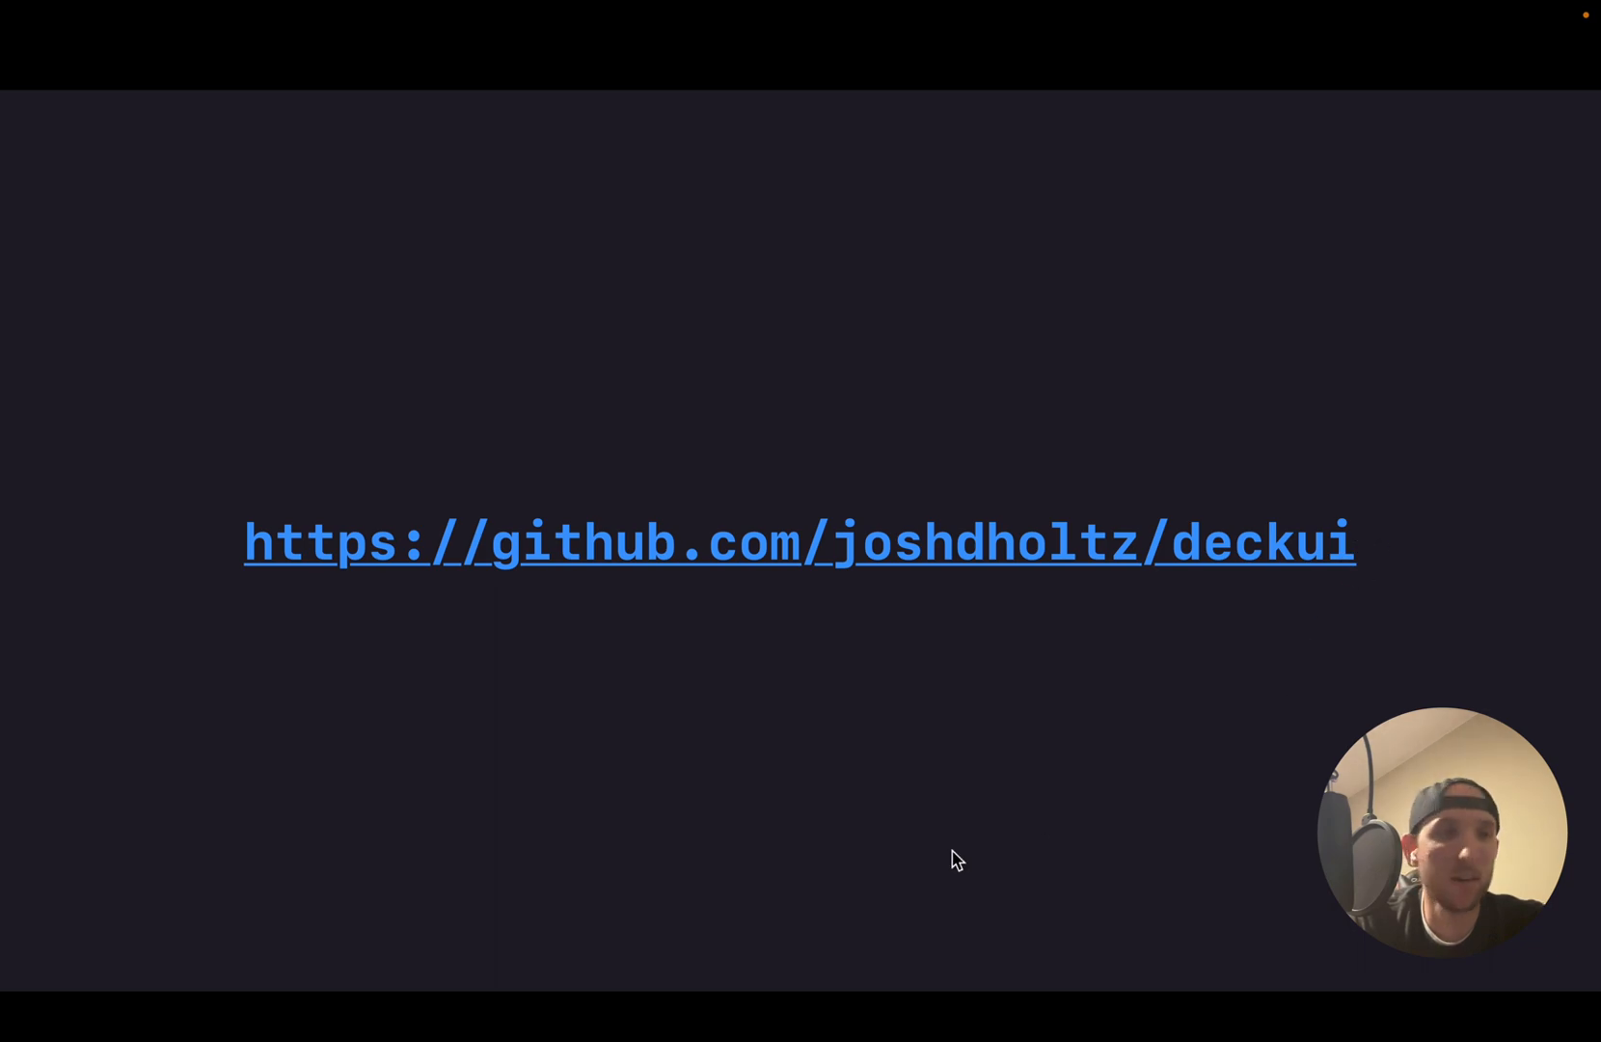